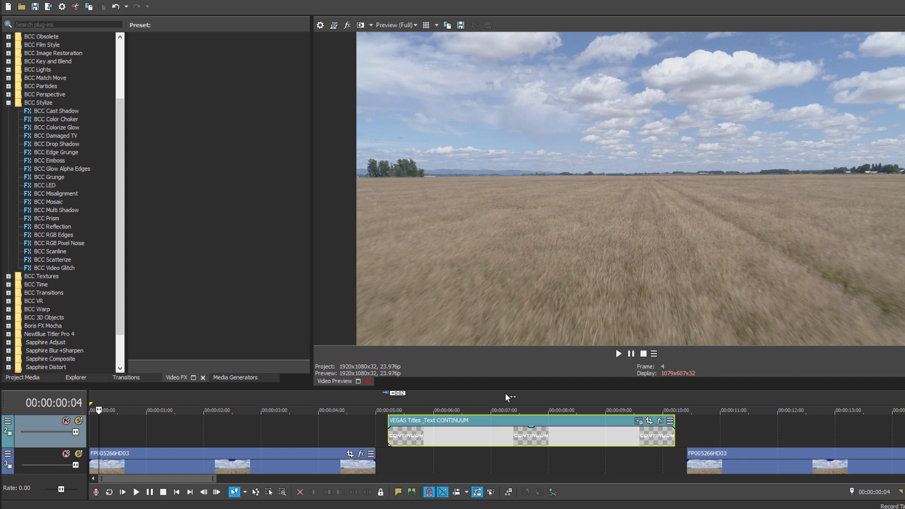
Move the CONTINUUM title event to the timeline start, above the wheat-field clip.
{"action": "left_click", "coordinate": [505, 411]}
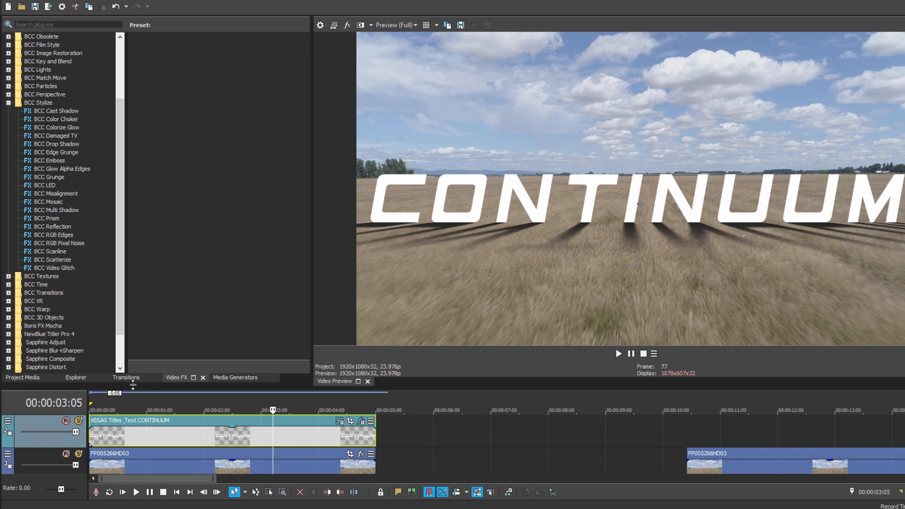
Open the Video Event FX for the CONTINUUM title event on track 1.
{"action": "double_click", "coordinate": [56, 111]}
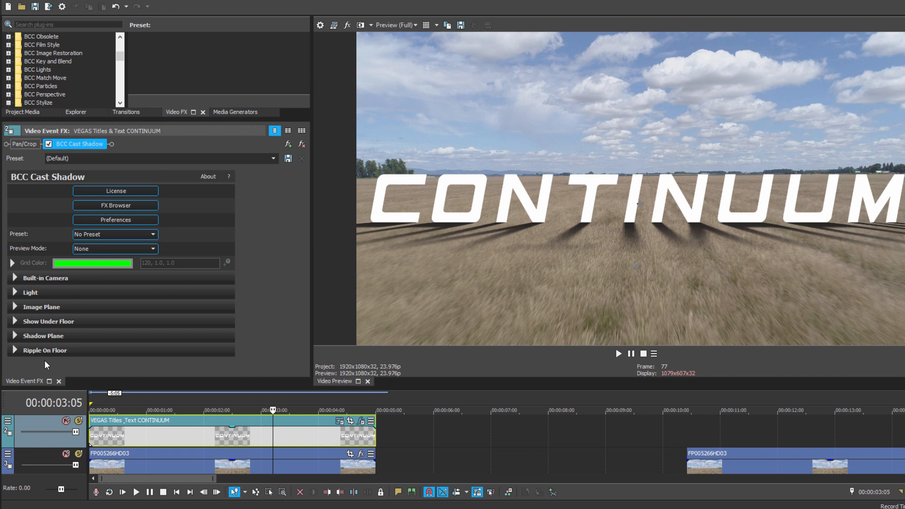
{"action": "mouse_move", "coordinate": [204, 50]}
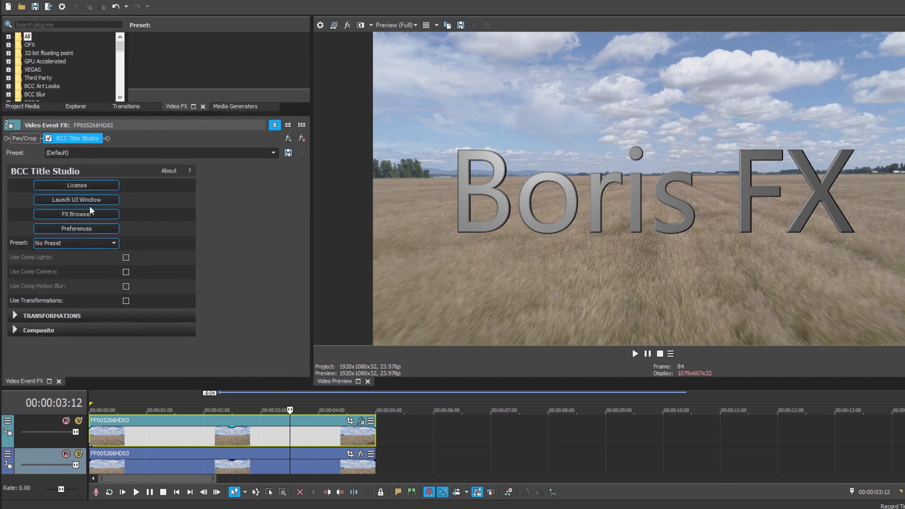
{"action": "mouse_move", "coordinate": [82, 200]}
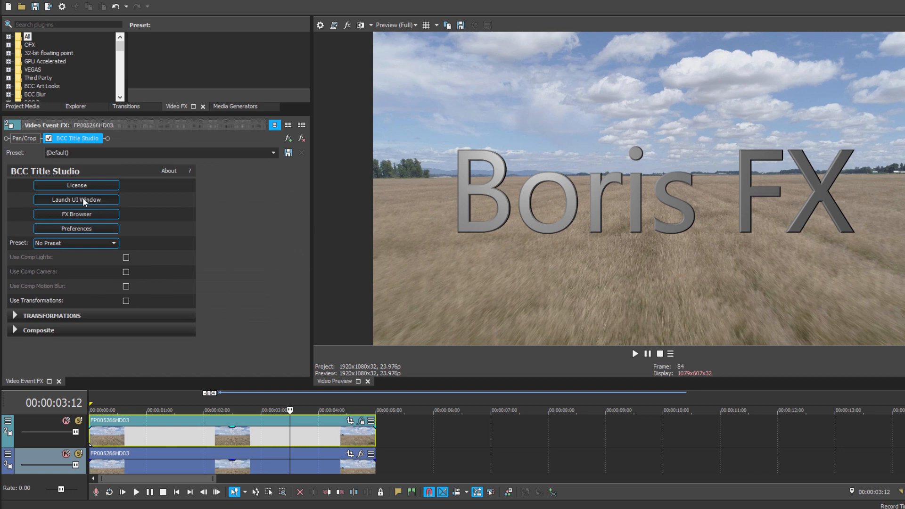
Change the title to CONTINUUM in BN Elements, size 65, tracking 10.
{"action": "left_click", "coordinate": [77, 200]}
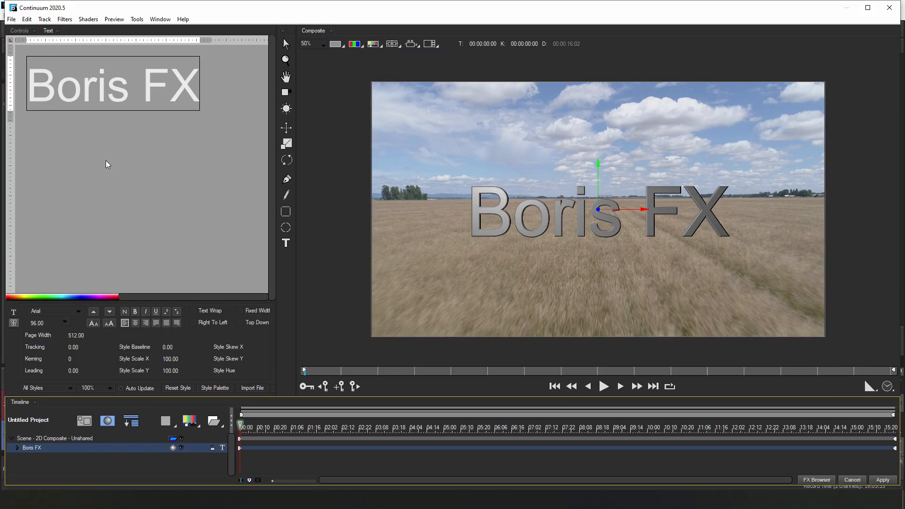
{"action": "mouse_move", "coordinate": [266, 194]}
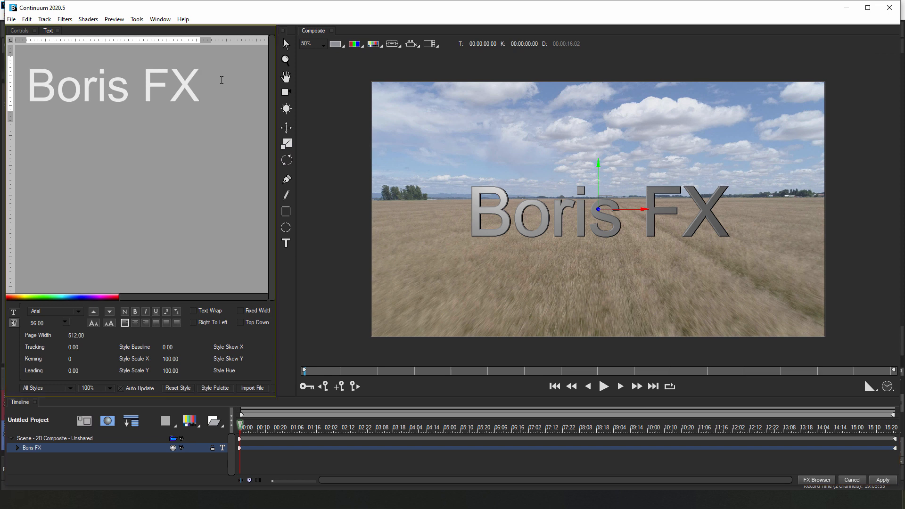
{"action": "type", "text": "CONTINUUM"}
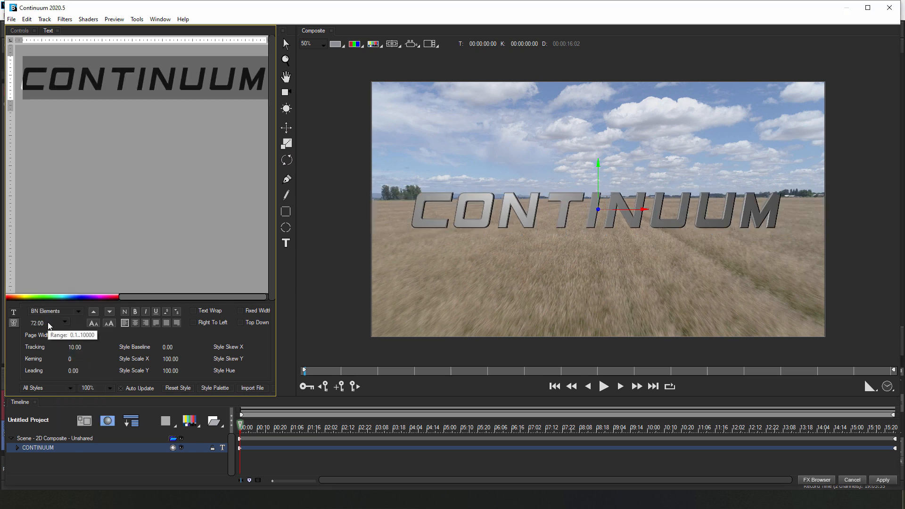
{"action": "type", "text": "65.00"}
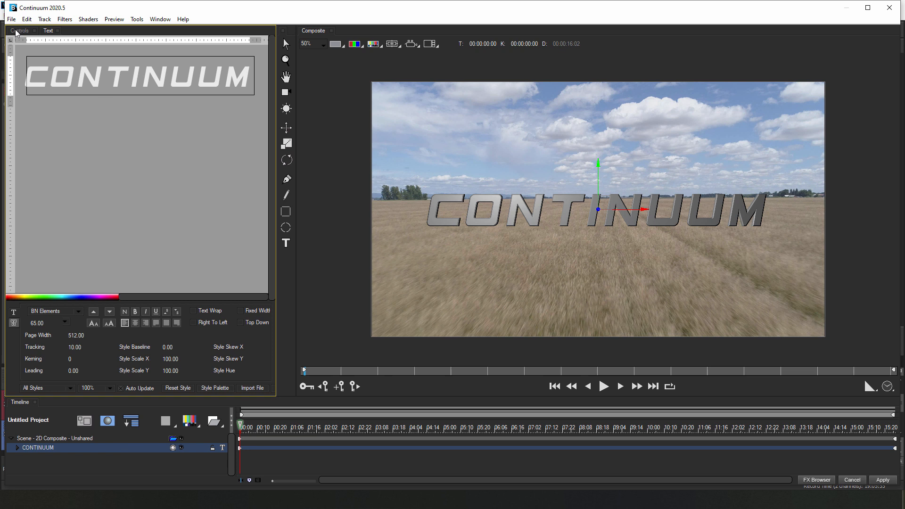
{"action": "left_click", "coordinate": [136, 41]}
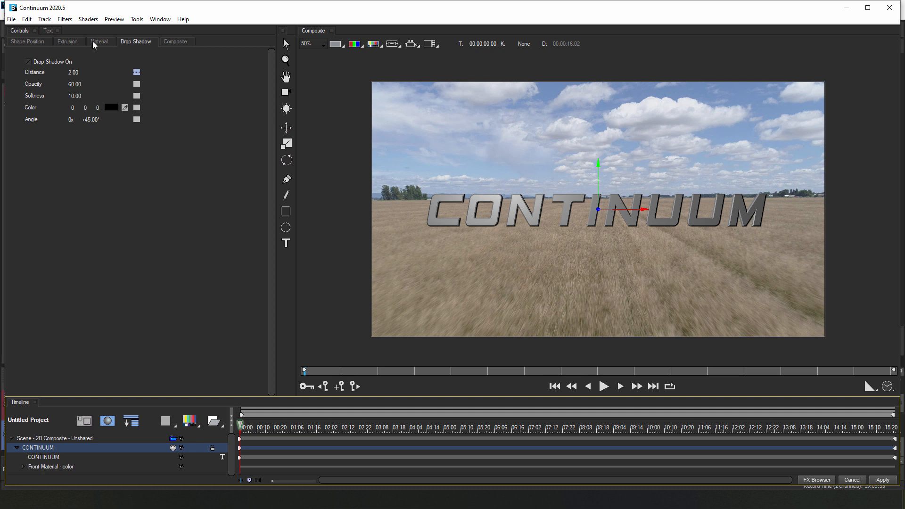
Set Apply Material to 3, giving front, extrusion and bevel materials.
{"action": "left_click", "coordinate": [100, 41]}
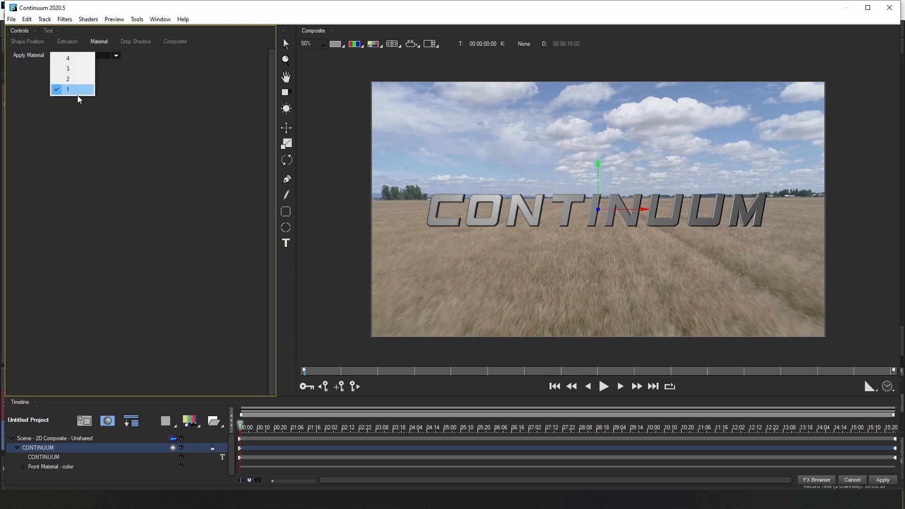
{"action": "left_click", "coordinate": [68, 89]}
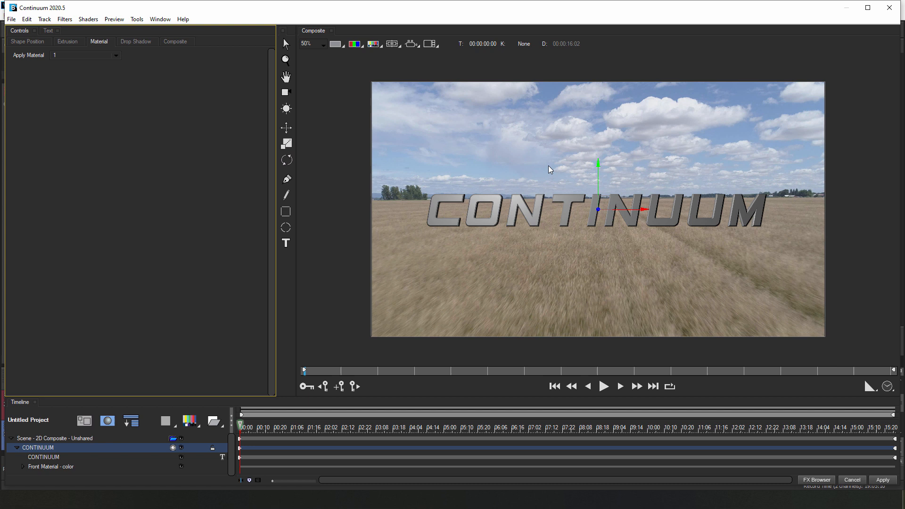
{"action": "mouse_move", "coordinate": [74, 67]}
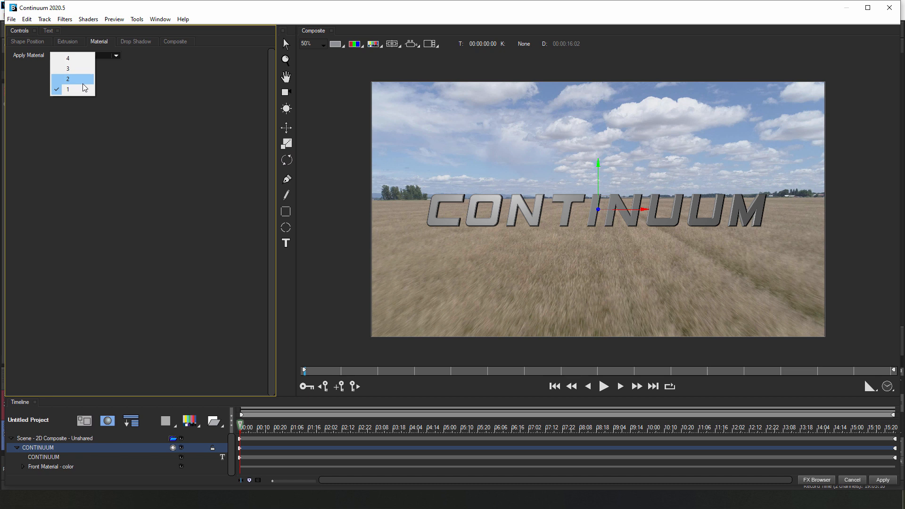
{"action": "left_click", "coordinate": [67, 58]}
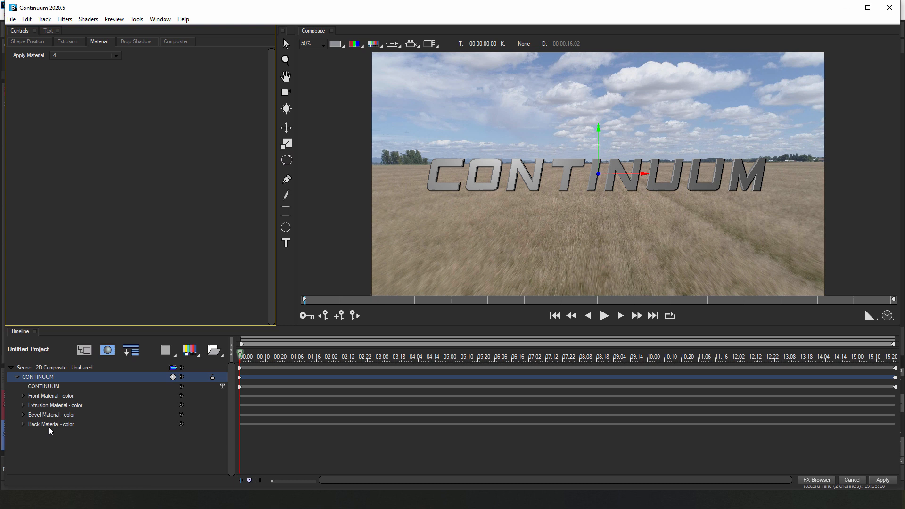
{"action": "mouse_move", "coordinate": [49, 67]}
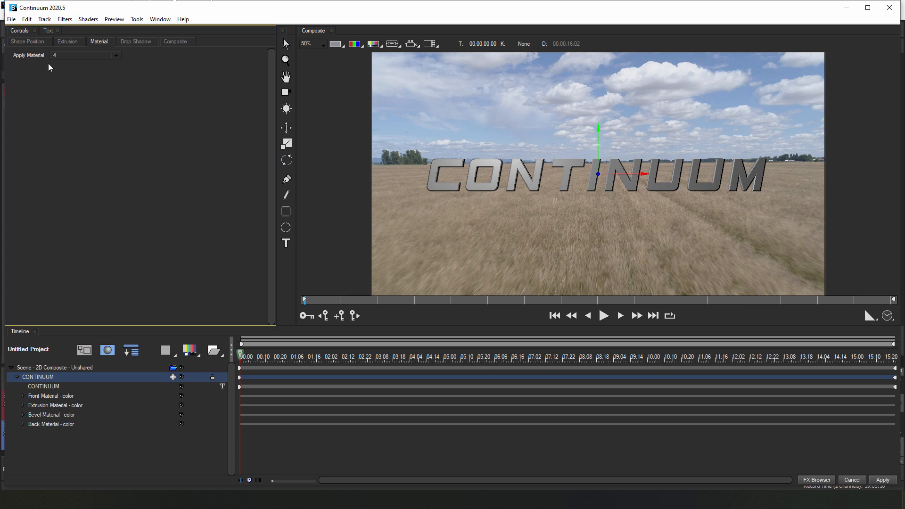
{"action": "left_click", "coordinate": [115, 55]}
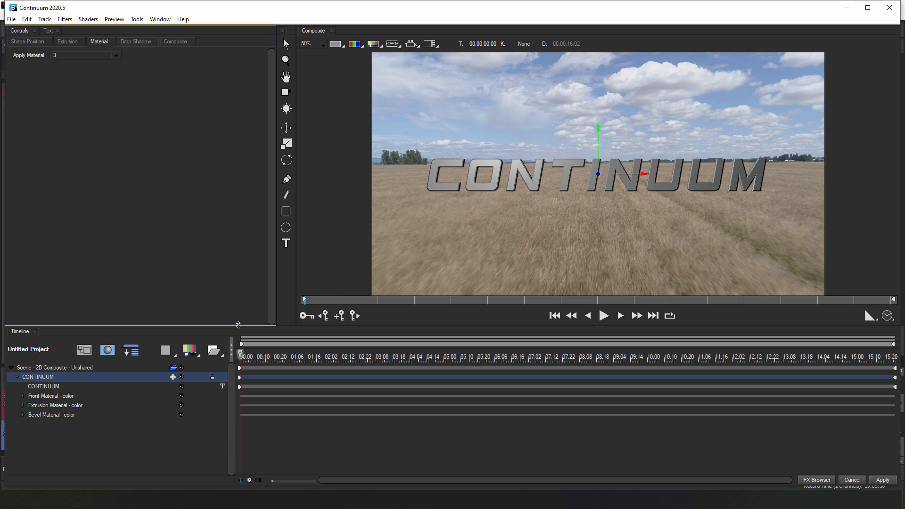
{"action": "mouse_move", "coordinate": [68, 406]}
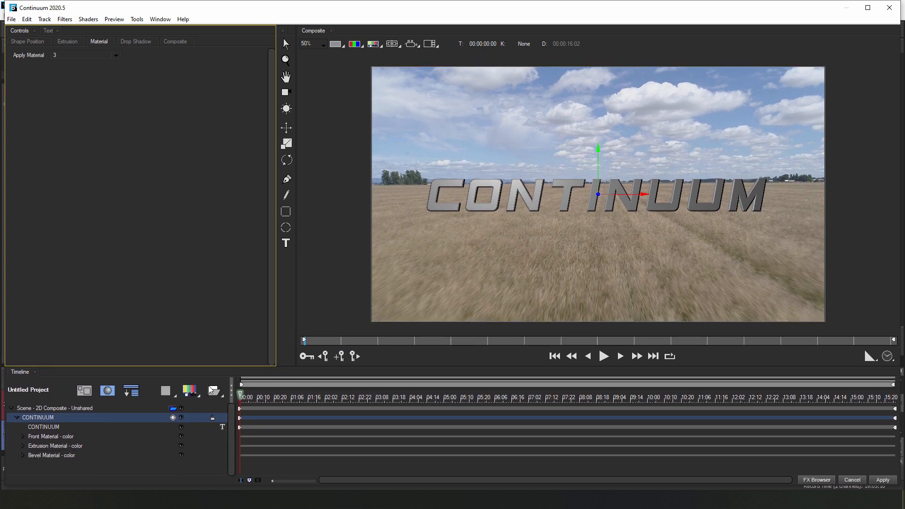
Make the front material a texture shader scaled to 105 in X and Y.
{"action": "left_click", "coordinate": [23, 436]}
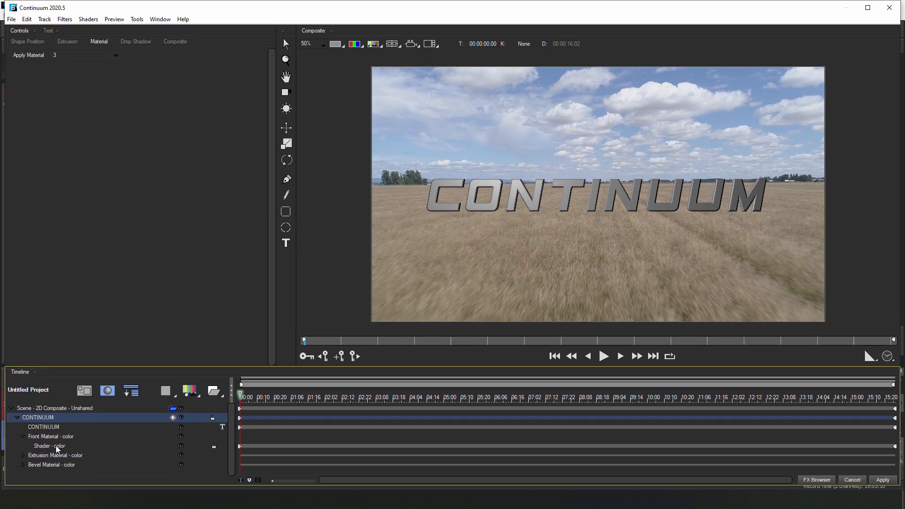
{"action": "left_click", "coordinate": [49, 445]}
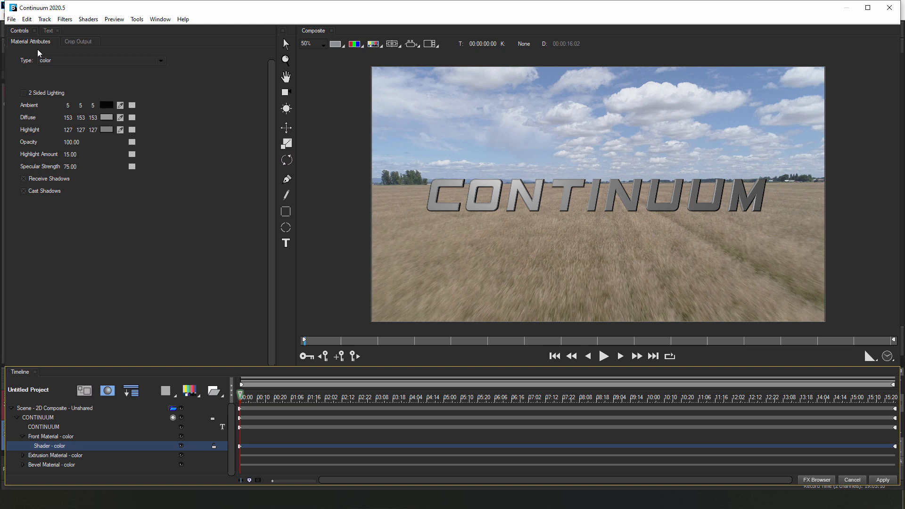
{"action": "left_click", "coordinate": [101, 59]}
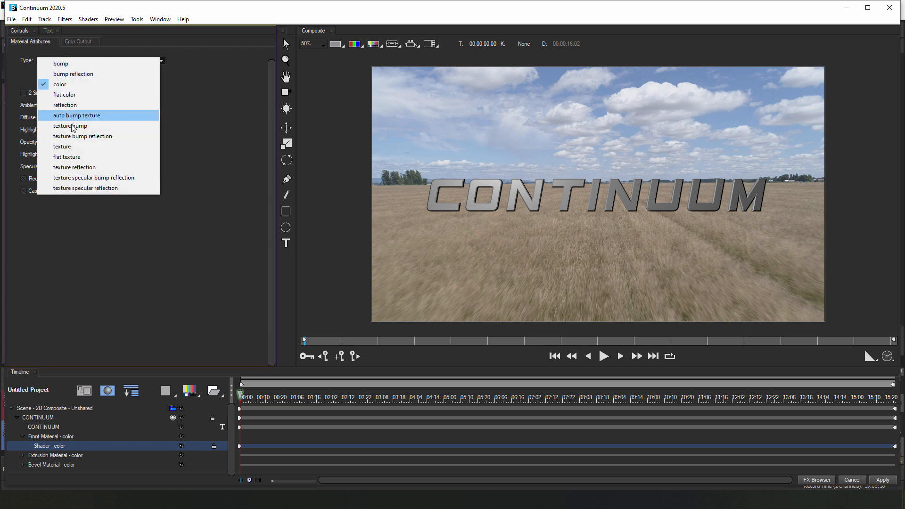
{"action": "left_click", "coordinate": [62, 147]}
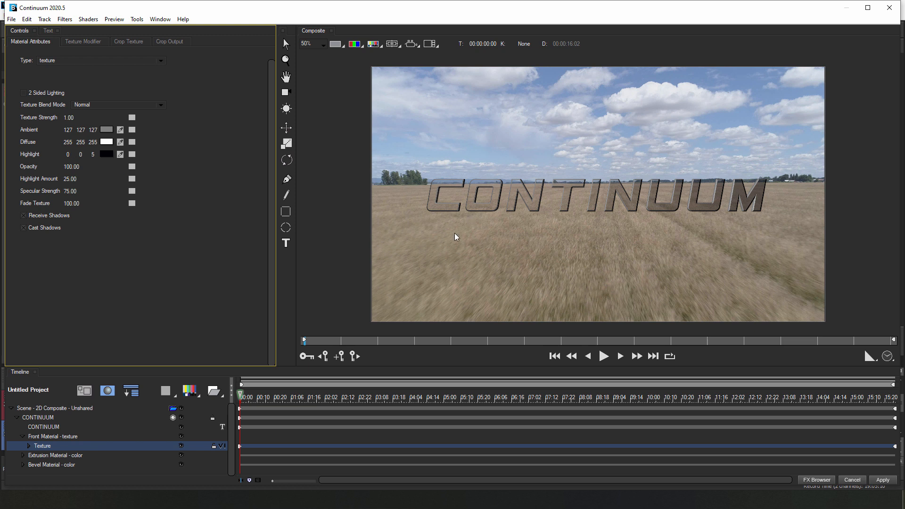
{"action": "mouse_move", "coordinate": [229, 447]}
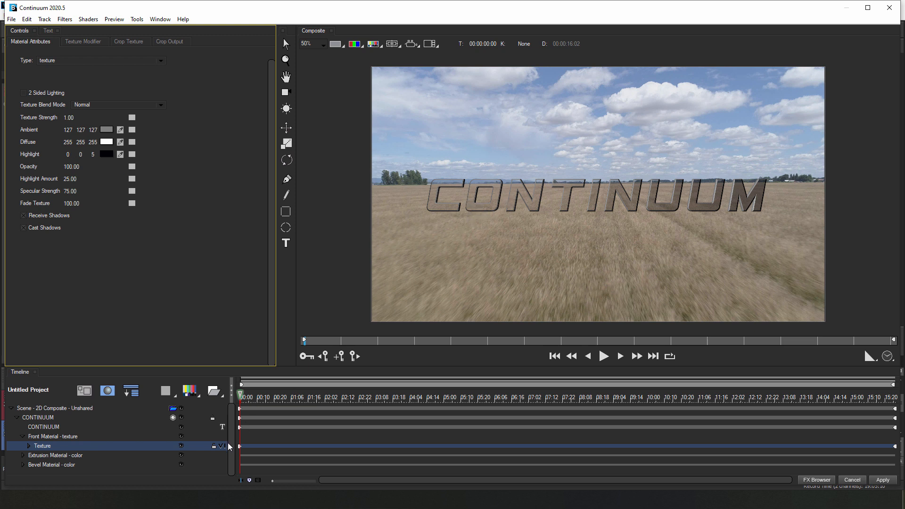
{"action": "mouse_move", "coordinate": [763, 193]}
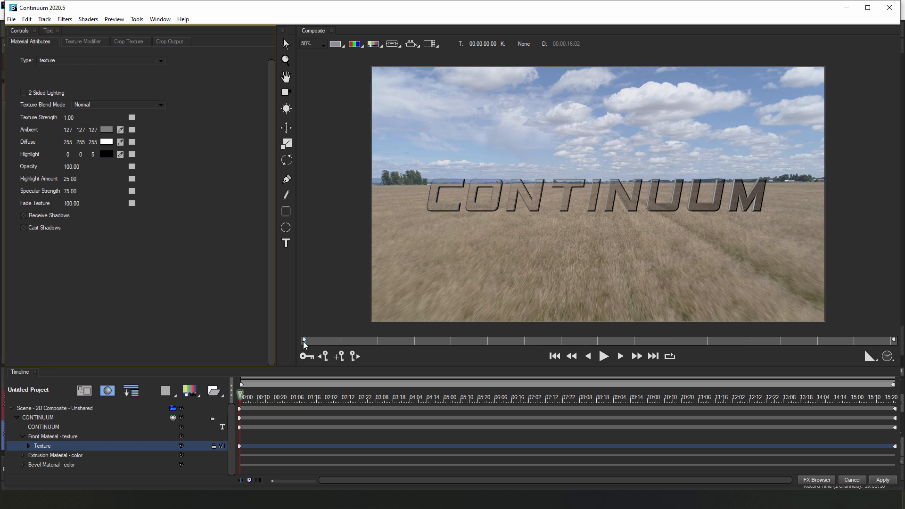
{"action": "mouse_move", "coordinate": [56, 465]}
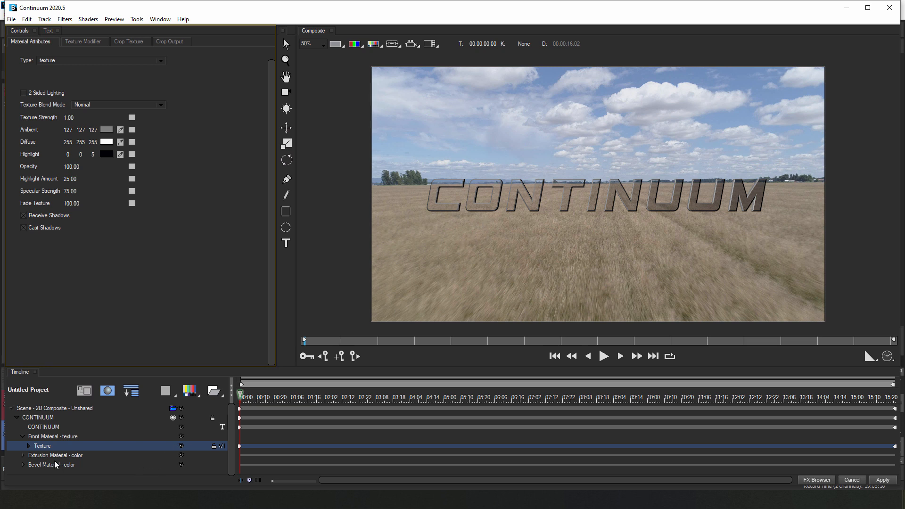
{"action": "left_click", "coordinate": [83, 41]}
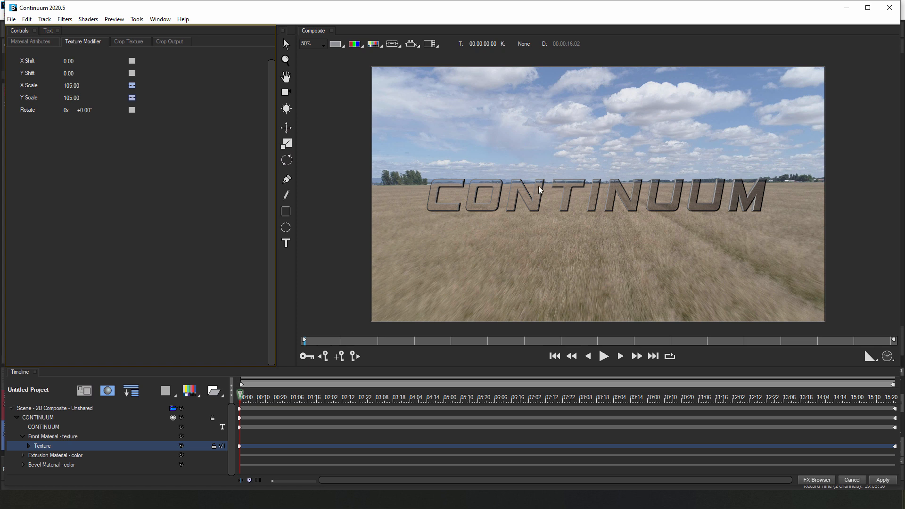
{"action": "left_click", "coordinate": [263, 397]}
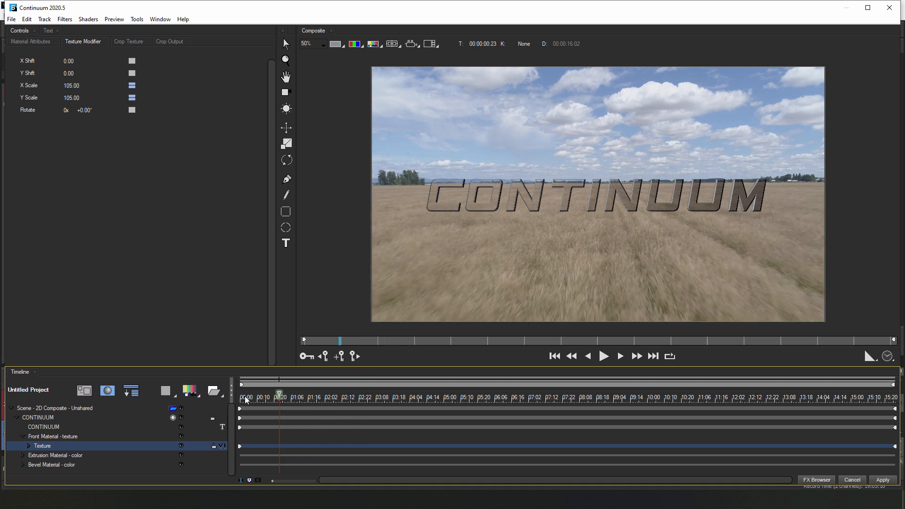
Give extrusion and bevel colour shaders, with a light tan bevel diffuse.
{"action": "left_click", "coordinate": [384, 397]}
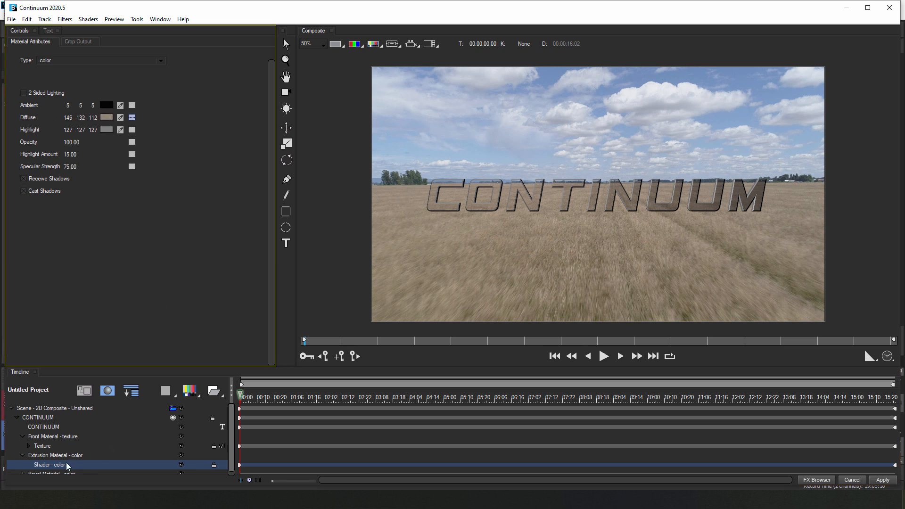
{"action": "left_click", "coordinate": [50, 470]}
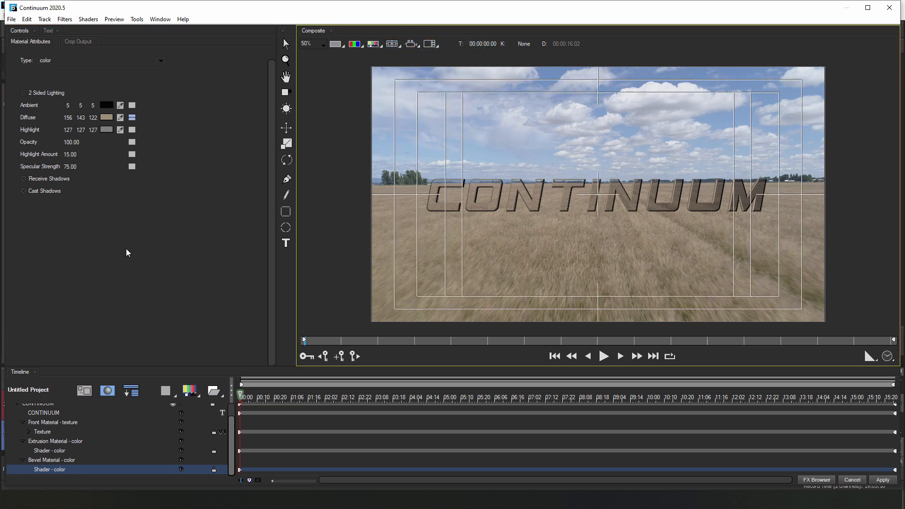
{"action": "left_click", "coordinate": [48, 30]}
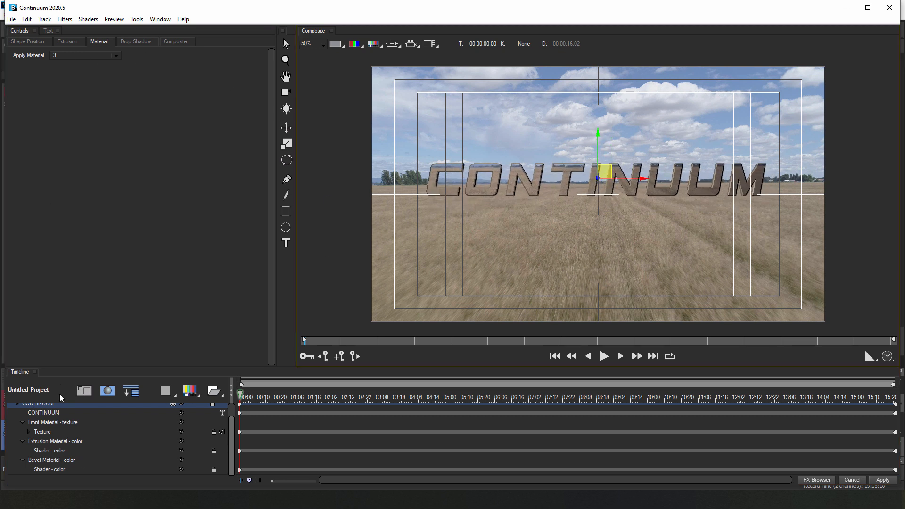
Offset the front-face texture to a Y shift of -4.00.
{"action": "left_click", "coordinate": [44, 413]}
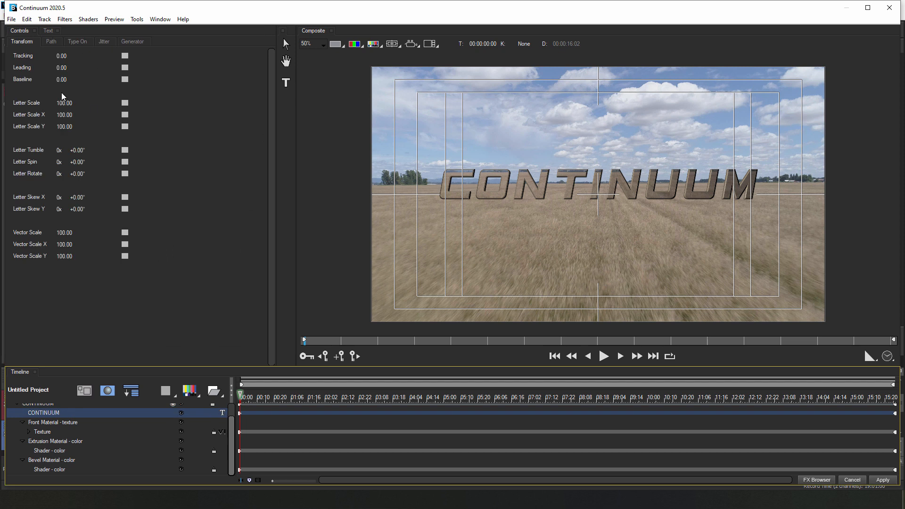
{"action": "left_click", "coordinate": [42, 432]}
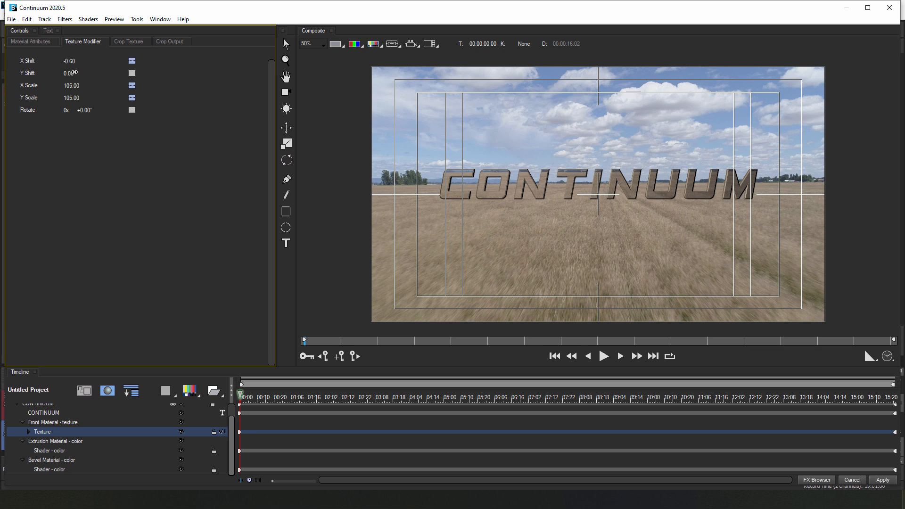
{"action": "left_click_drag", "start_coordinate": [68, 73], "coordinate": [65, 68]}
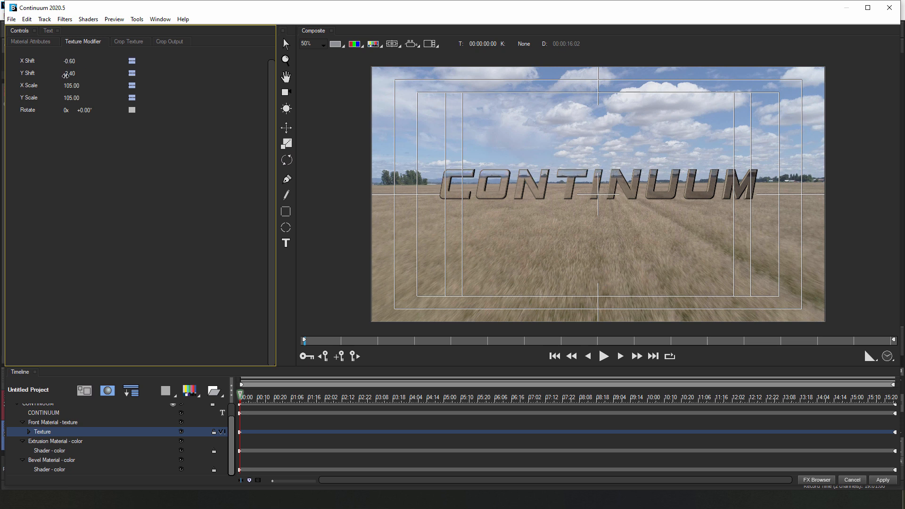
{"action": "left_click_drag", "start_coordinate": [70, 72], "coordinate": [70, 78]}
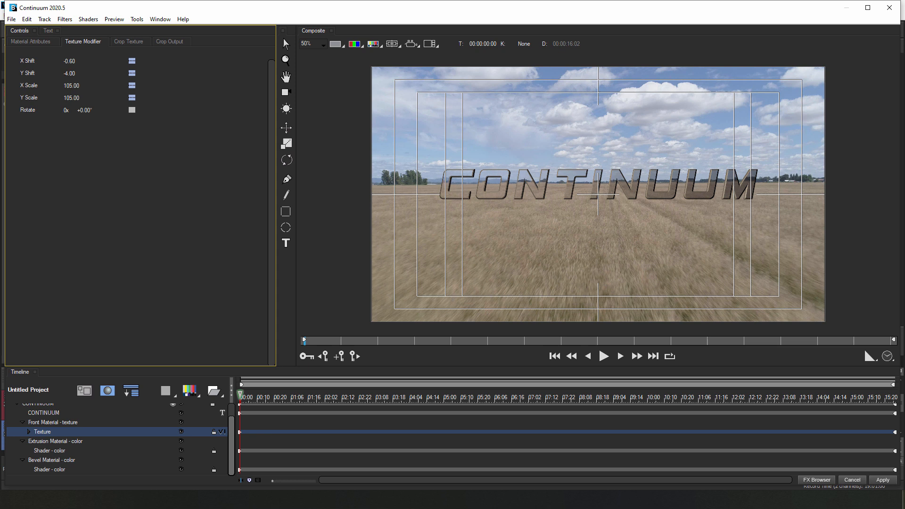
Add a Blur shader with Master Blur 4.00 to the front-face texture.
{"action": "left_click", "coordinate": [53, 422]}
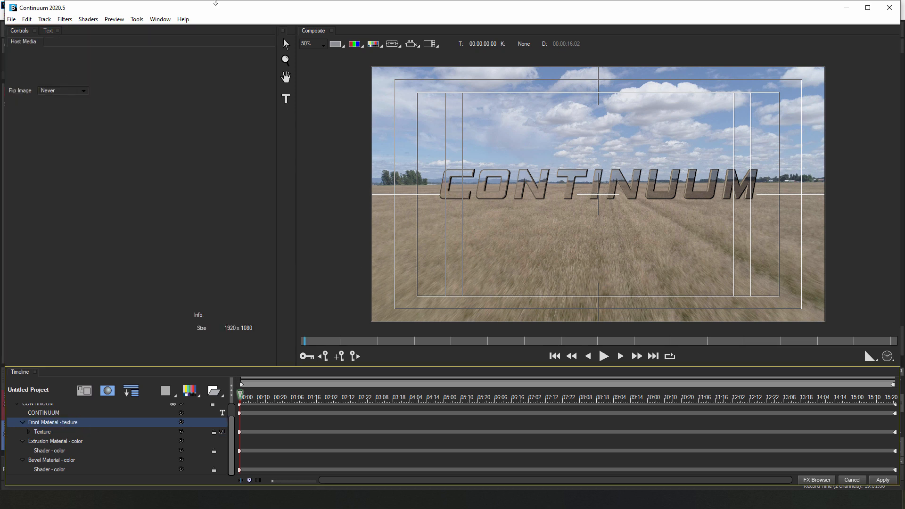
{"action": "left_click", "coordinate": [88, 19]}
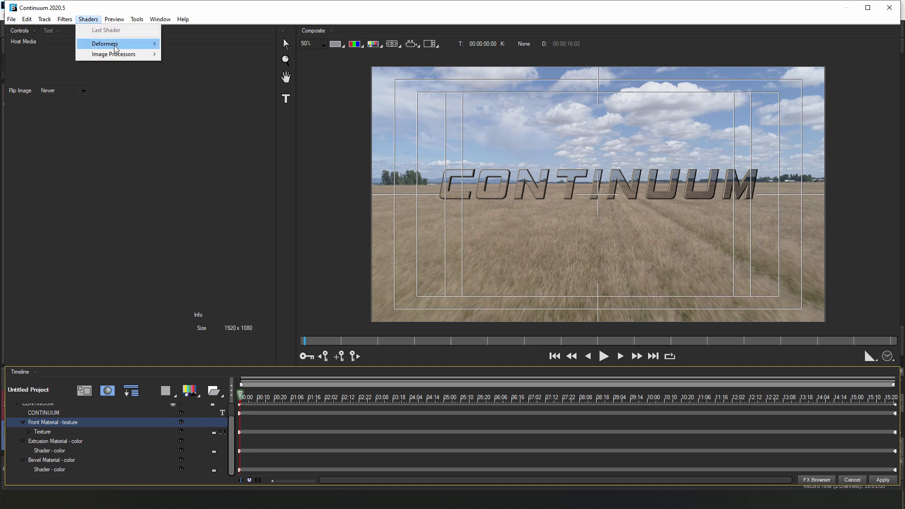
{"action": "mouse_move", "coordinate": [113, 53]}
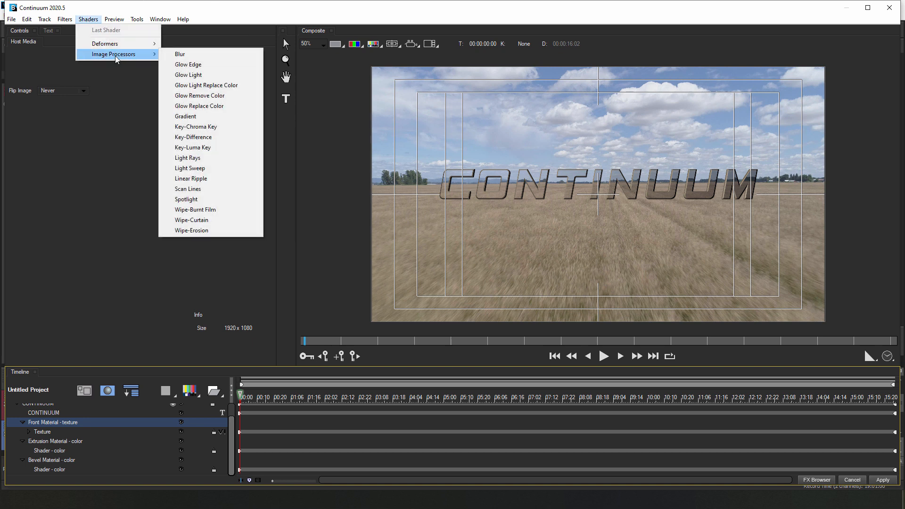
{"action": "left_click", "coordinate": [180, 53]}
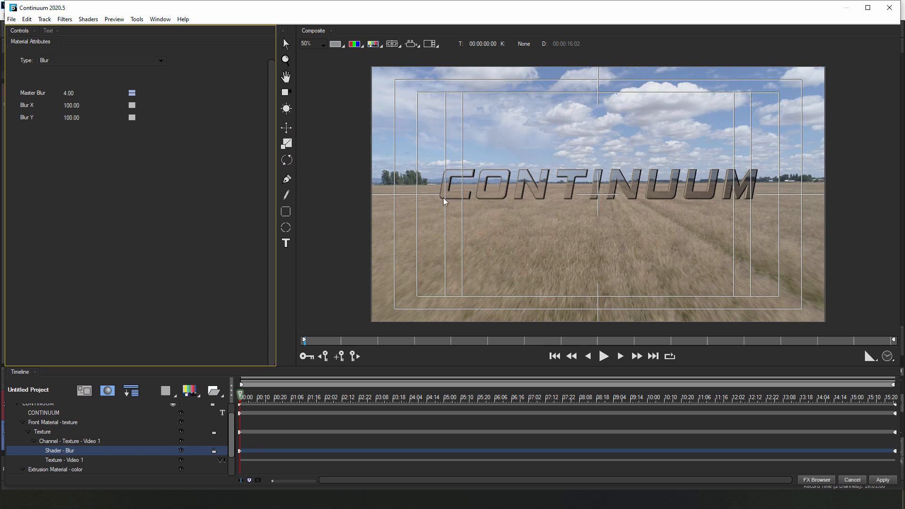
{"action": "mouse_move", "coordinate": [275, 243]}
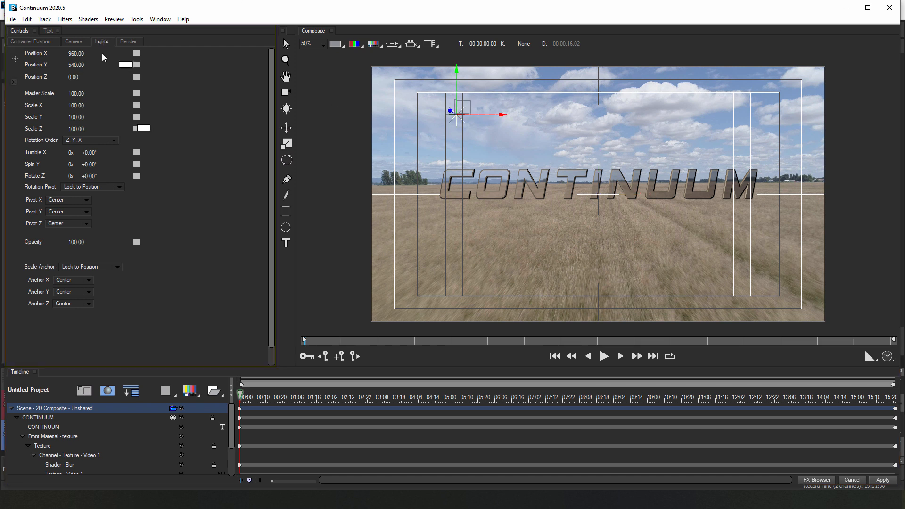
Move the point light to about X 793, Y 466 and apply the title.
{"action": "left_click", "coordinate": [102, 41]}
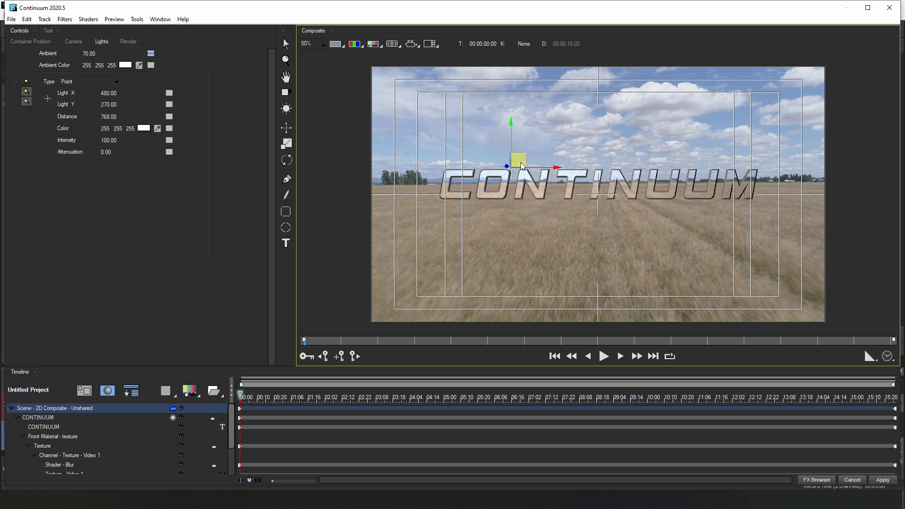
{"action": "left_click_drag", "start_coordinate": [517, 165], "coordinate": [555, 168]}
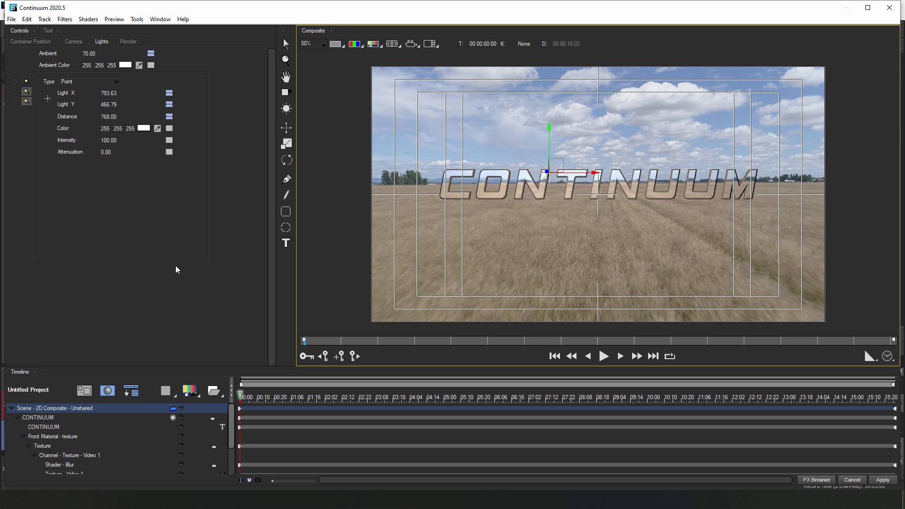
{"action": "mouse_move", "coordinate": [177, 354]}
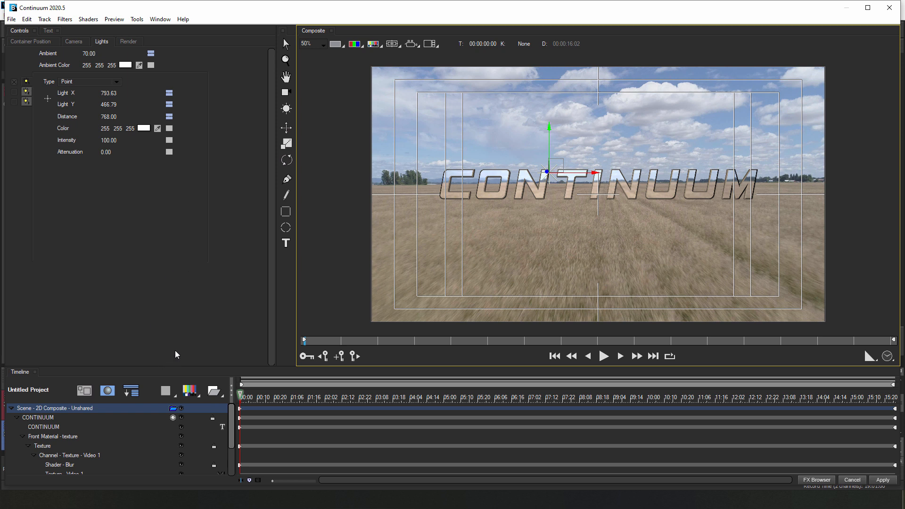
{"action": "left_click", "coordinate": [38, 418]}
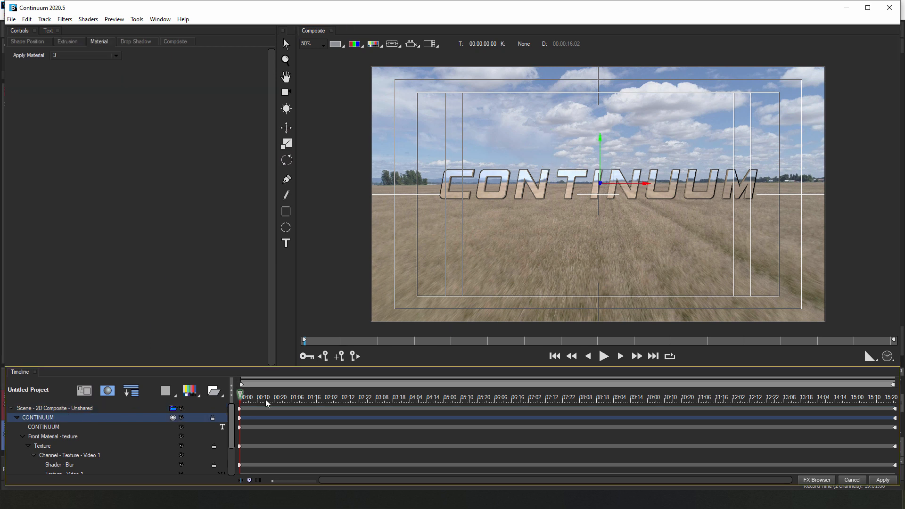
{"action": "mouse_move", "coordinate": [784, 449]}
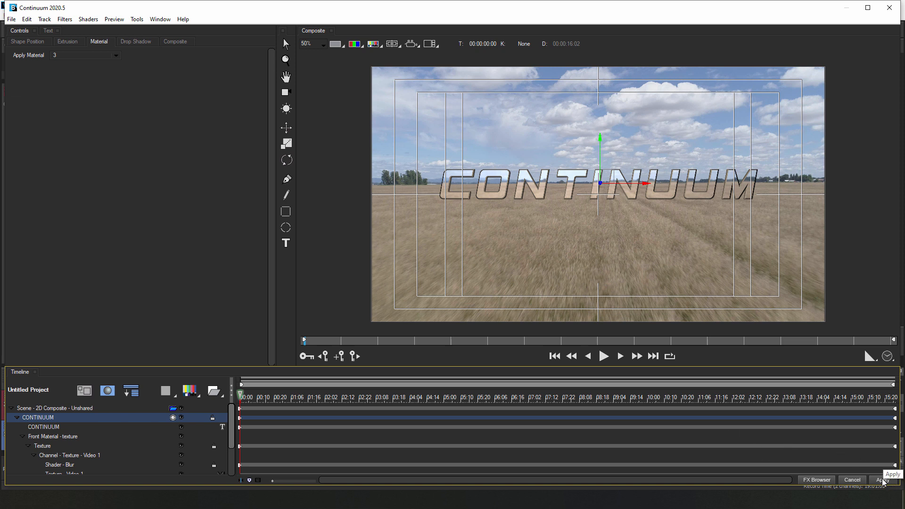
{"action": "left_click", "coordinate": [893, 476]}
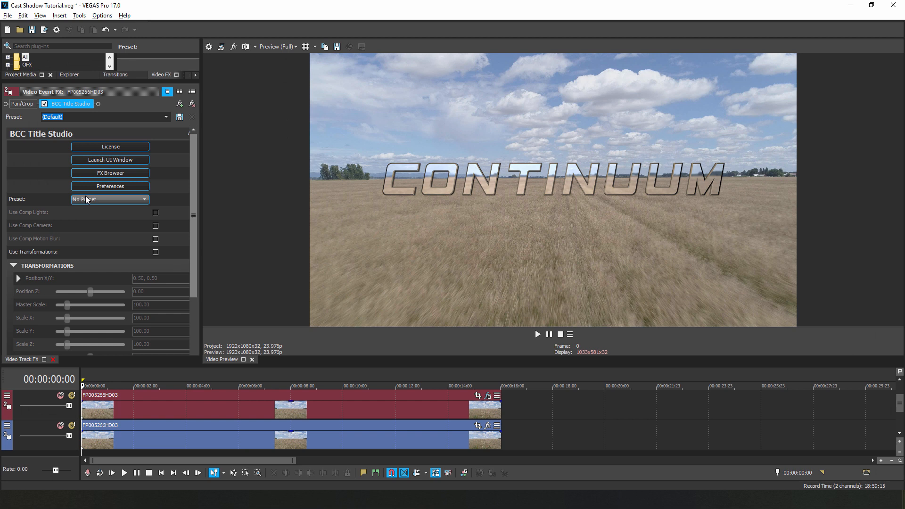
Save the current BCC Title Studio settings as a preset file.
{"action": "left_click", "coordinate": [109, 199]}
{"action": "type", "text": "Gla"}
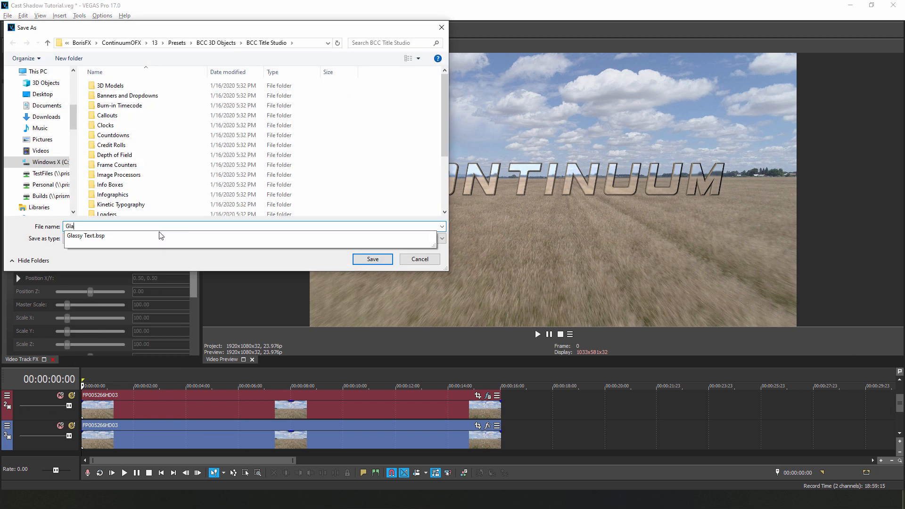
{"action": "left_click", "coordinate": [372, 259]}
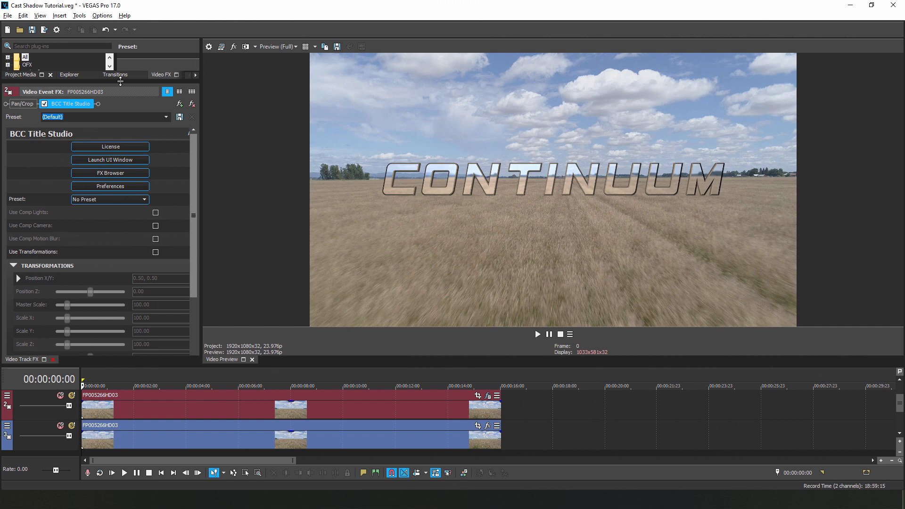
Open the Video FX list to find BCC Cast Shadow under BCC Stylize.
{"action": "left_click", "coordinate": [123, 472]}
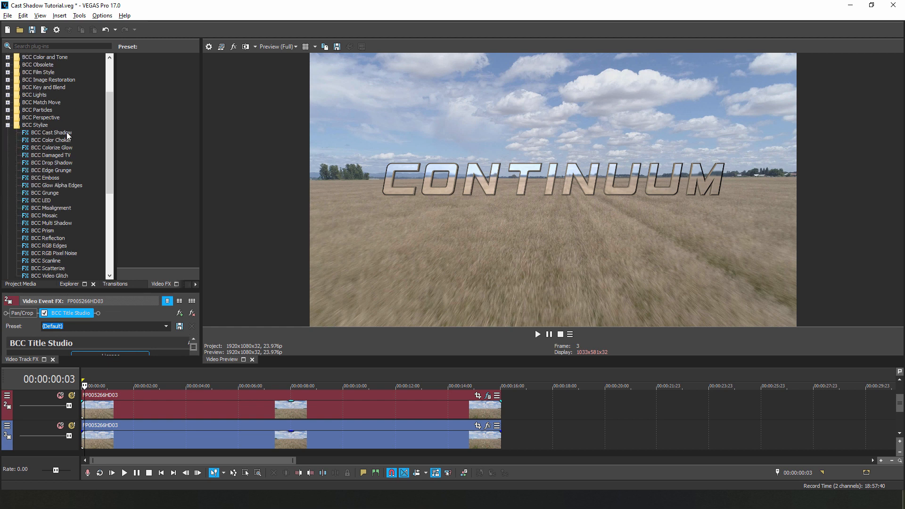
{"action": "mouse_move", "coordinate": [205, 380]}
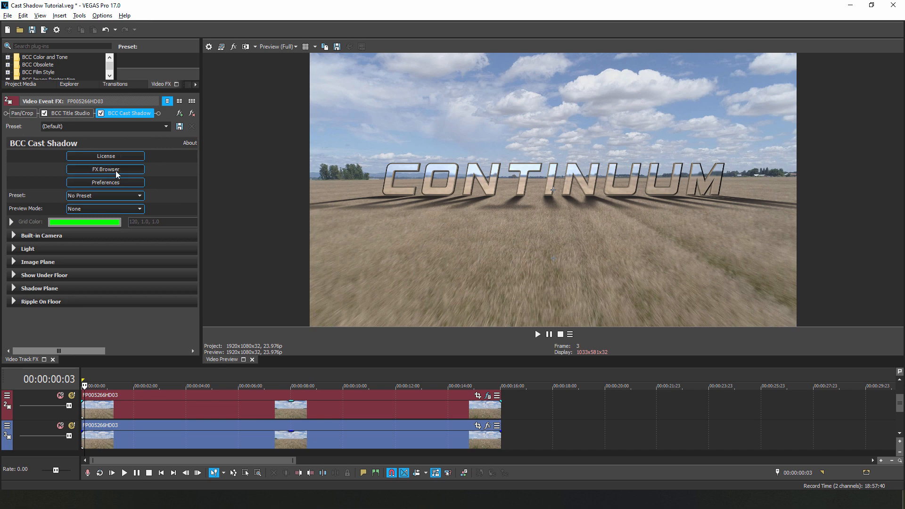
{"action": "left_click", "coordinate": [106, 169]}
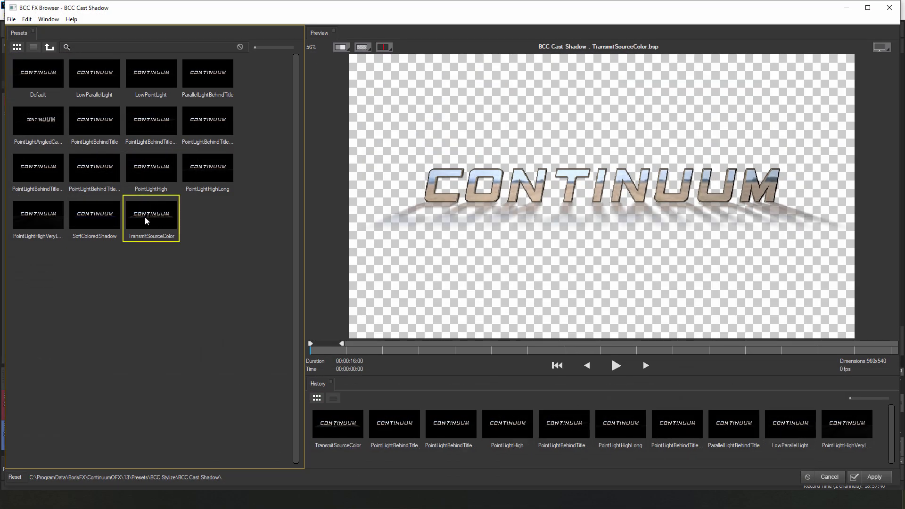
{"action": "left_click", "coordinate": [151, 168]}
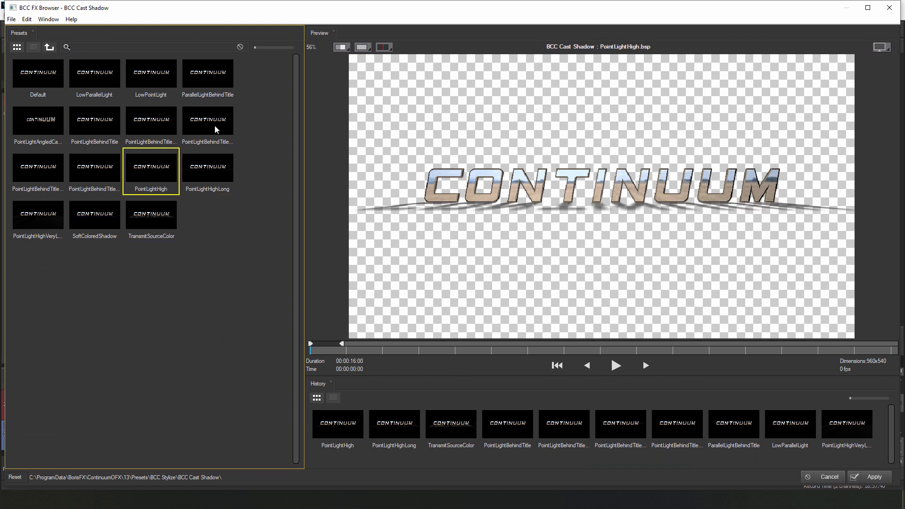
{"action": "left_click", "coordinate": [38, 74]}
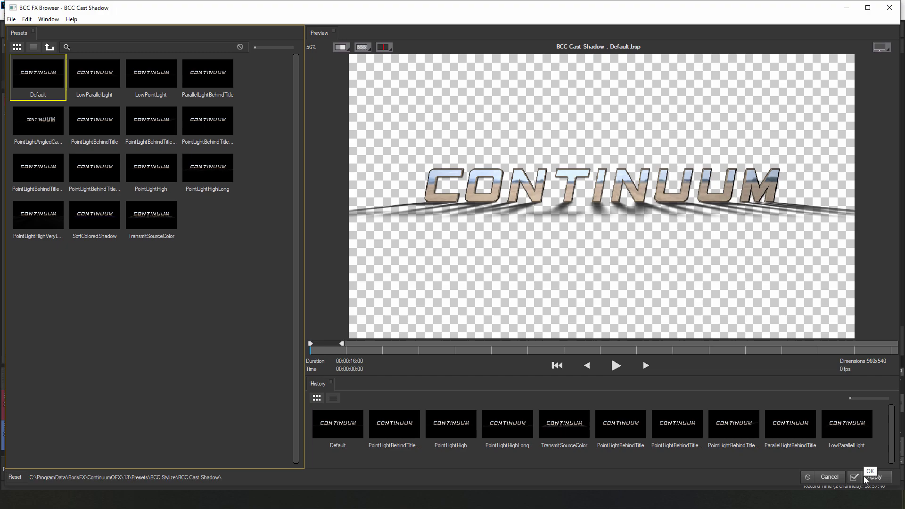
{"action": "left_click", "coordinate": [872, 471]}
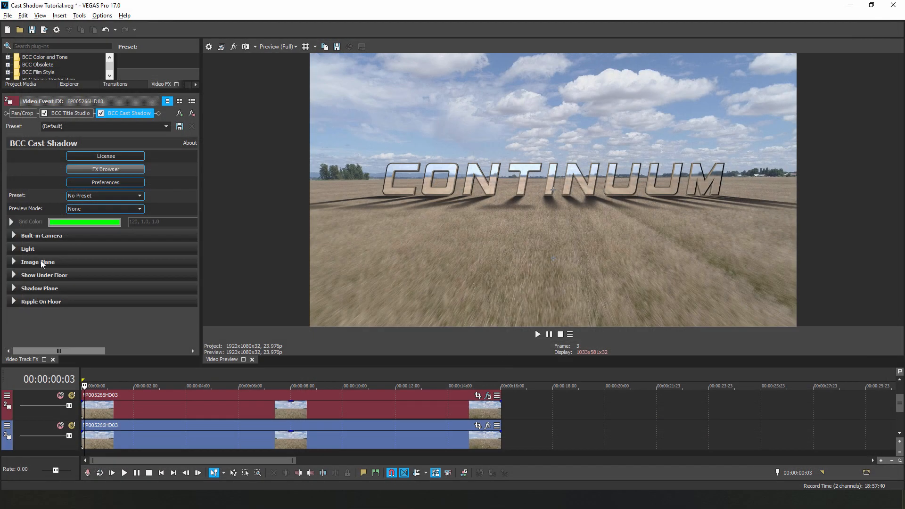
{"action": "mouse_move", "coordinate": [18, 230]}
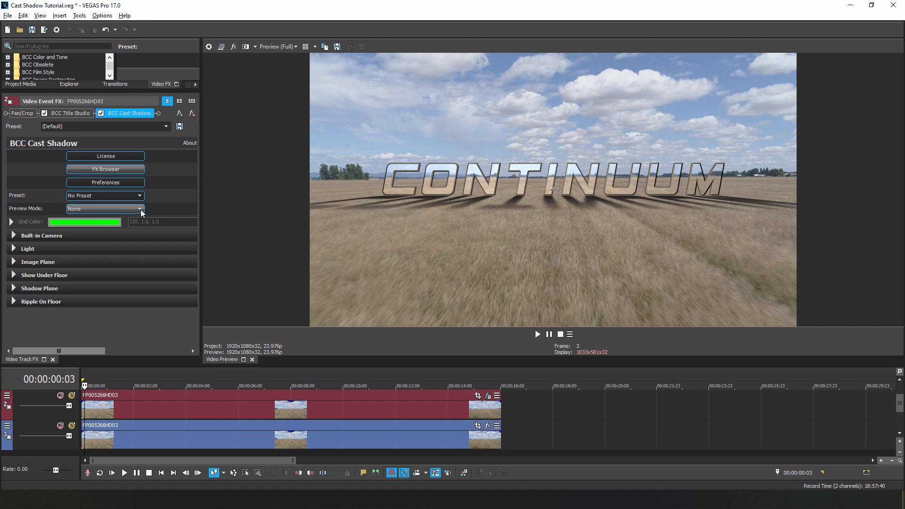
Set the Cast Shadow grid colour to blue, Preview Mode to None, and show Shadow Plane.
{"action": "left_click", "coordinate": [139, 208]}
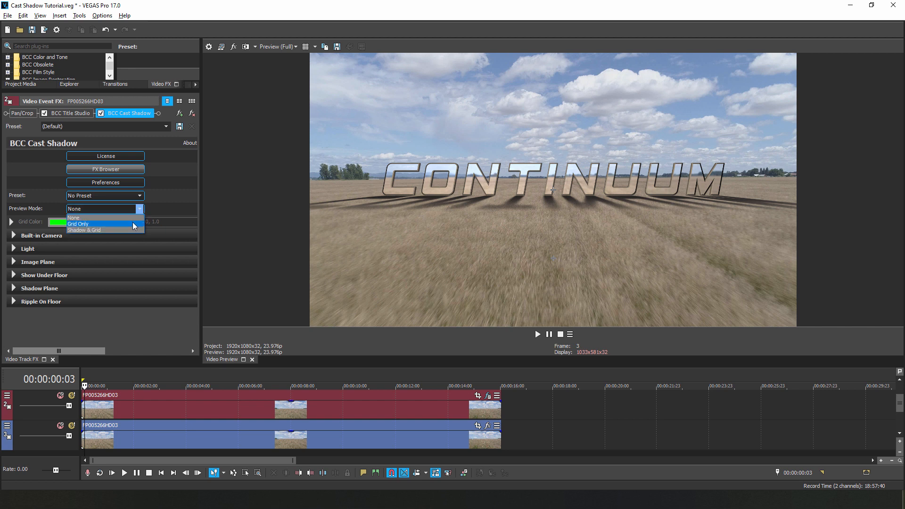
{"action": "left_click", "coordinate": [77, 224]}
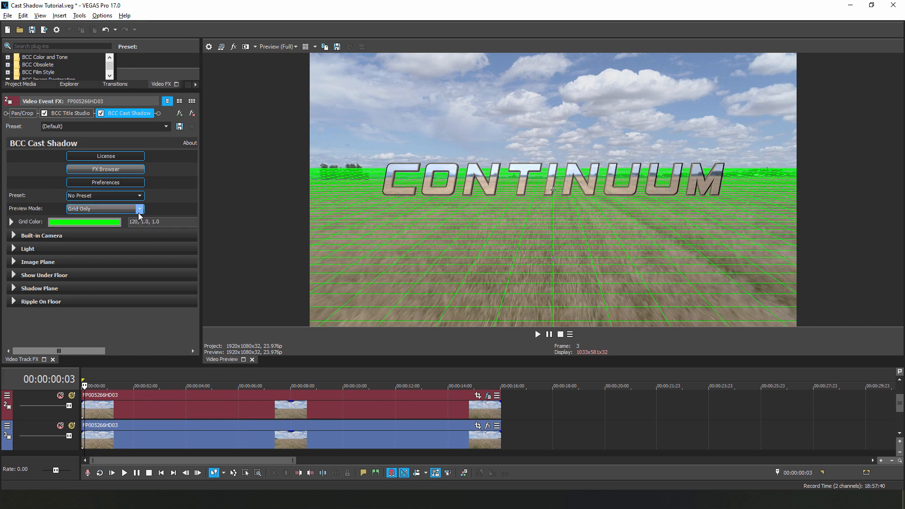
{"action": "left_click", "coordinate": [104, 208]}
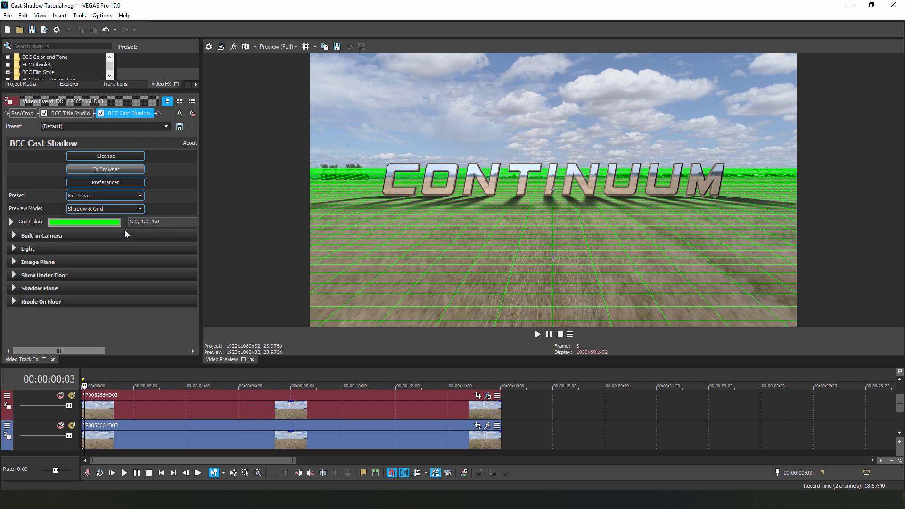
{"action": "mouse_move", "coordinate": [118, 232]}
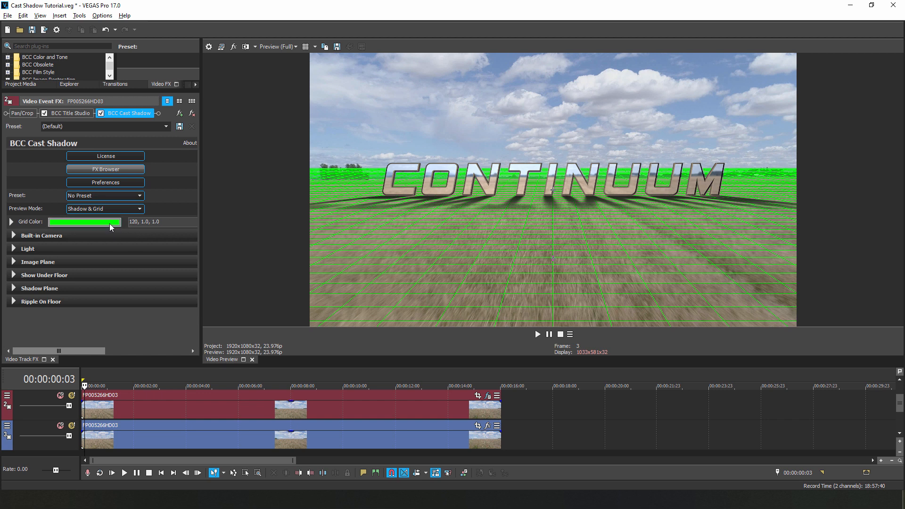
{"action": "mouse_move", "coordinate": [115, 231]}
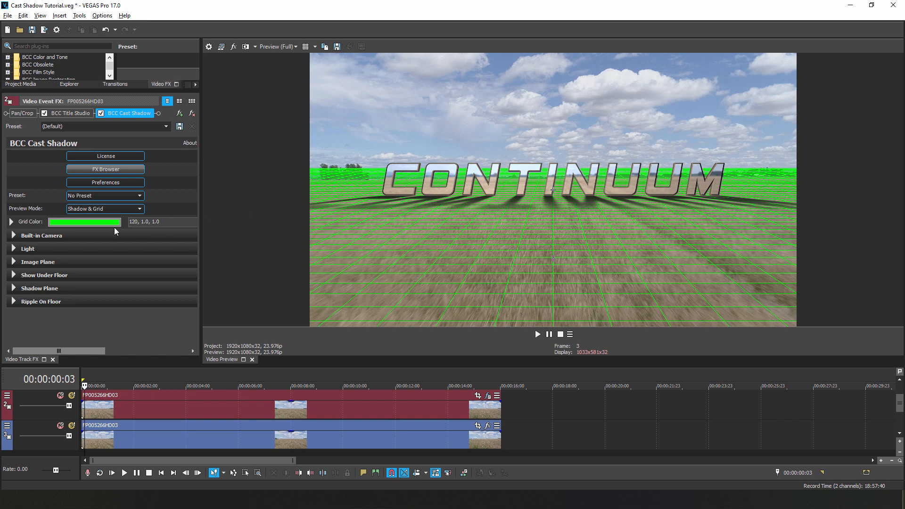
{"action": "left_click", "coordinate": [84, 221]}
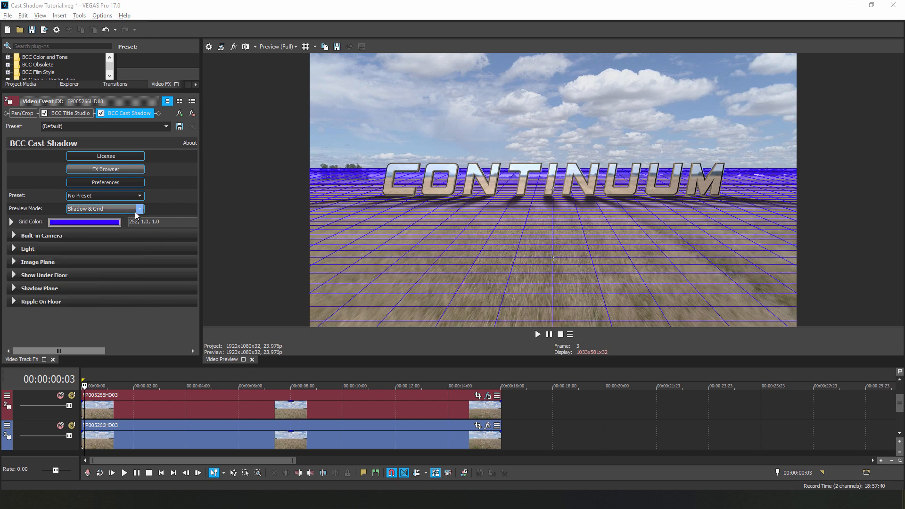
{"action": "left_click", "coordinate": [104, 209]}
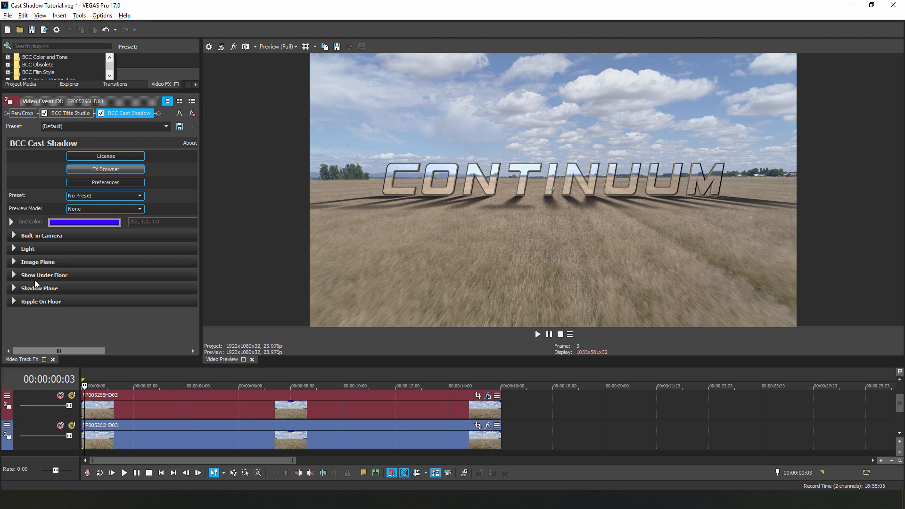
{"action": "left_click", "coordinate": [39, 288]}
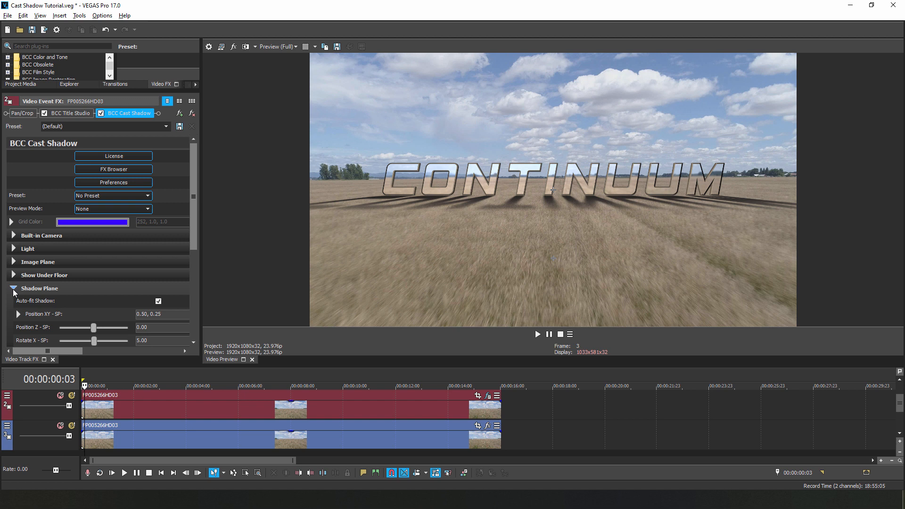
Scroll down the Cast Shadow controls and expand the Light group.
{"action": "scroll", "scroll_direction": "down", "scroll_amount": 3}
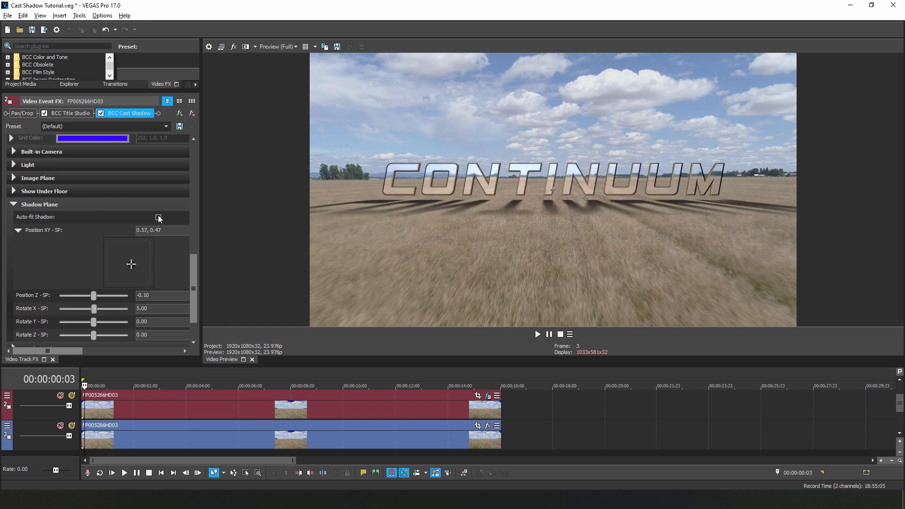
{"action": "left_click", "coordinate": [158, 217]}
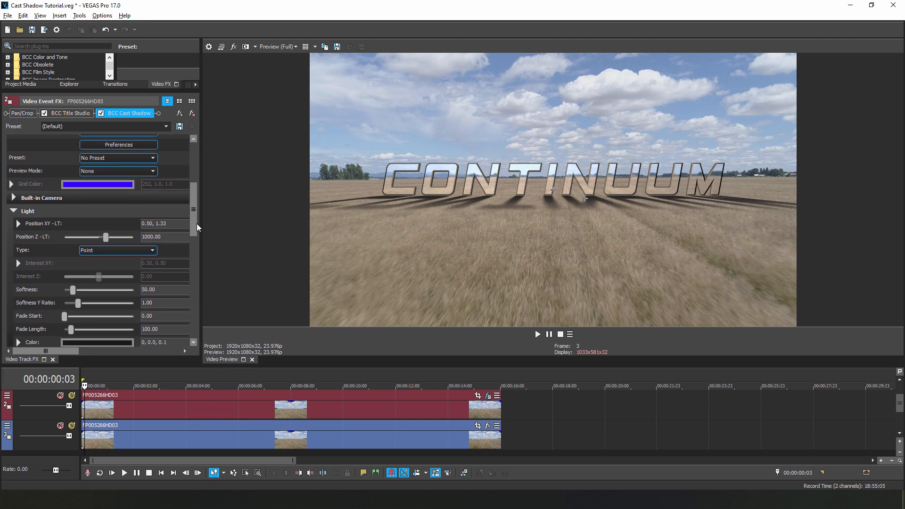
Move the point light left and up, and push it farther from the text.
{"action": "left_click", "coordinate": [18, 224]}
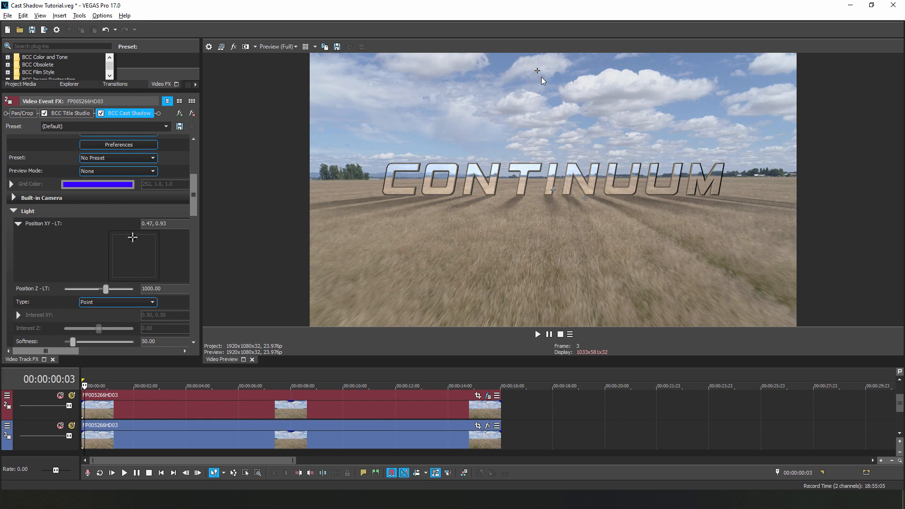
{"action": "left_click_drag", "start_coordinate": [147, 251], "coordinate": [118, 243]}
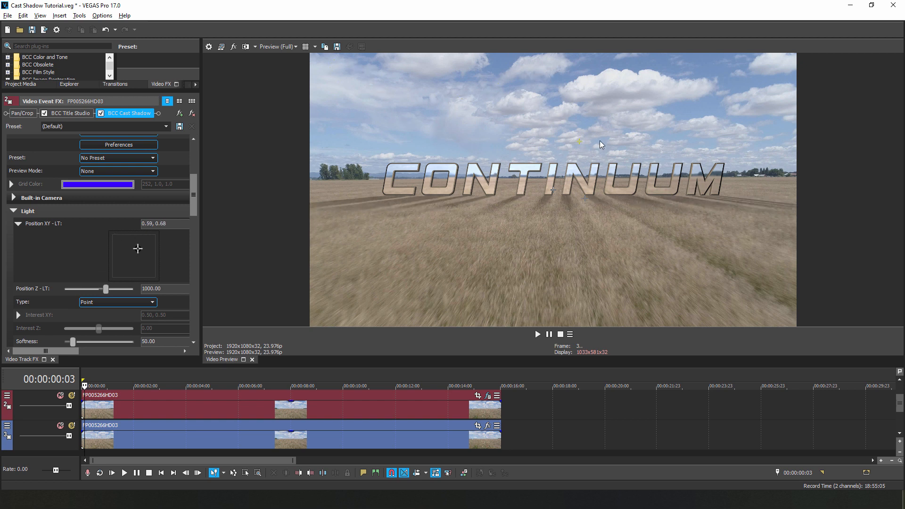
{"action": "left_click_drag", "start_coordinate": [137, 249], "coordinate": [120, 241]}
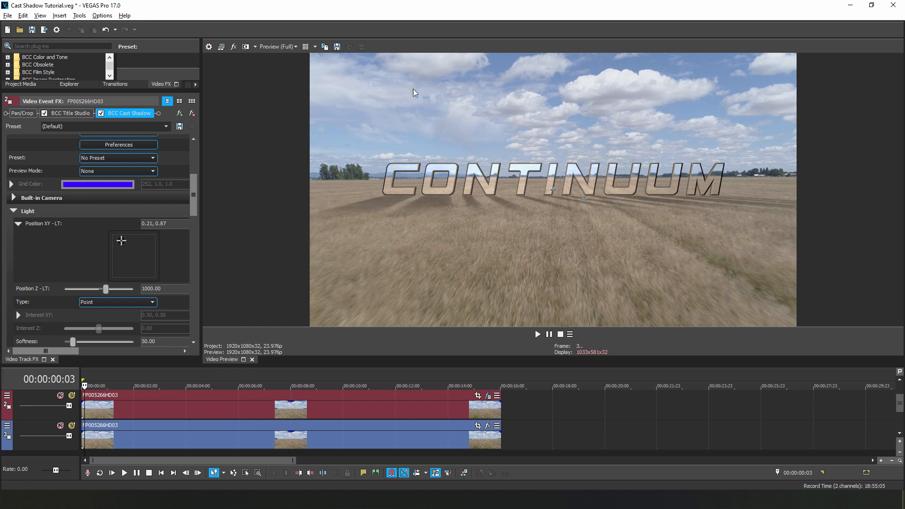
{"action": "left_click_drag", "start_coordinate": [122, 242], "coordinate": [119, 236]}
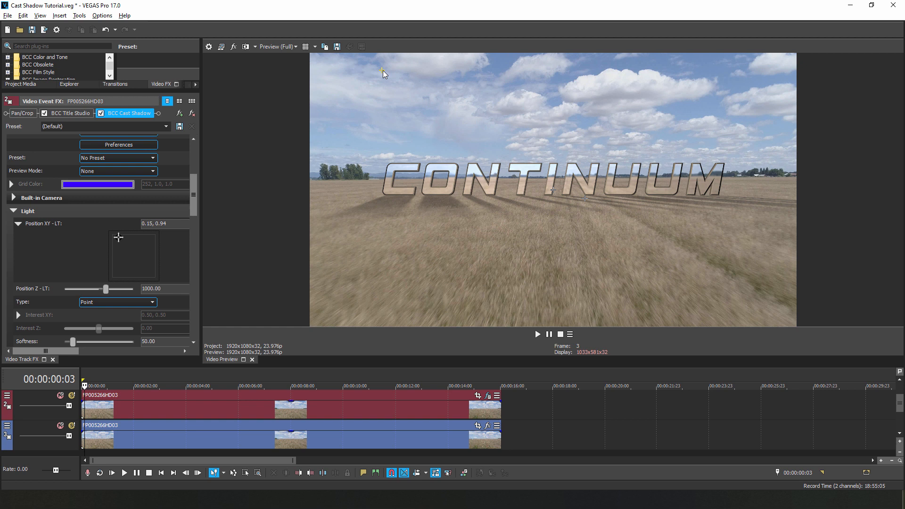
{"action": "left_click_drag", "start_coordinate": [106, 289], "coordinate": [109, 289]}
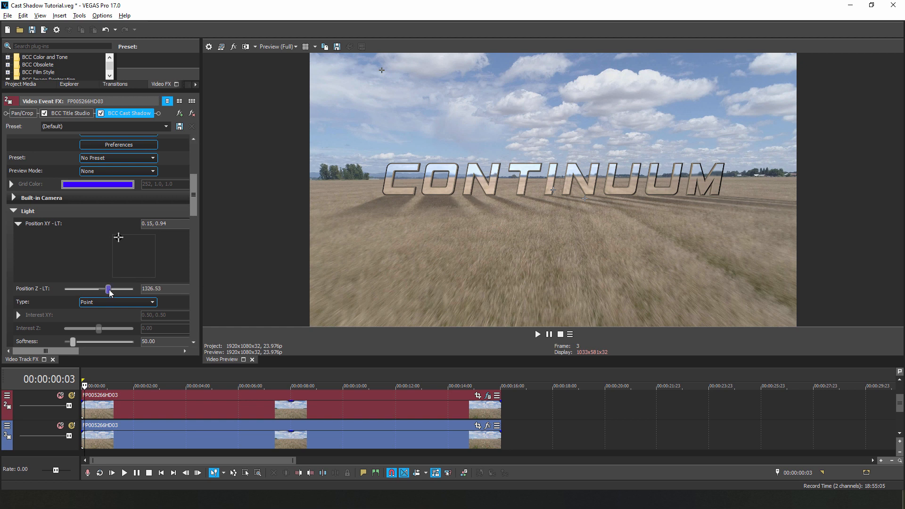
{"action": "left_click_drag", "start_coordinate": [106, 288], "coordinate": [112, 288]}
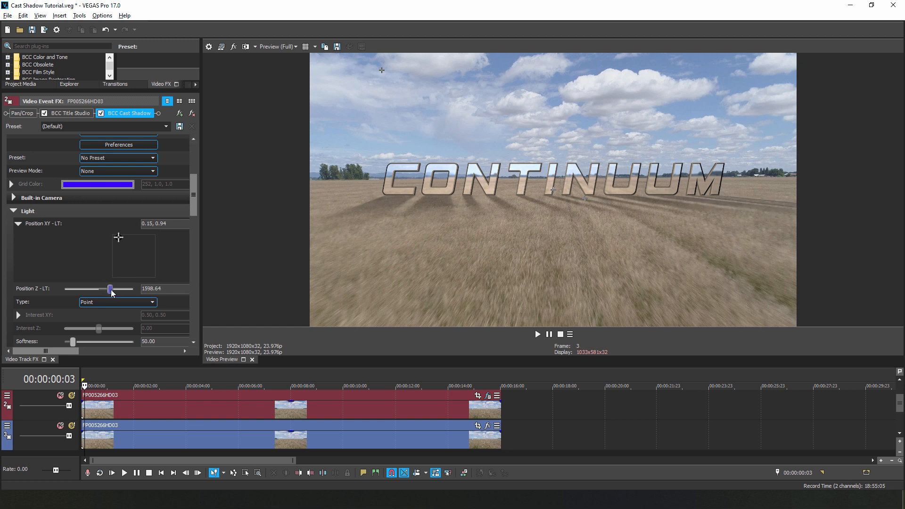
{"action": "left_click_drag", "start_coordinate": [111, 288], "coordinate": [115, 288]}
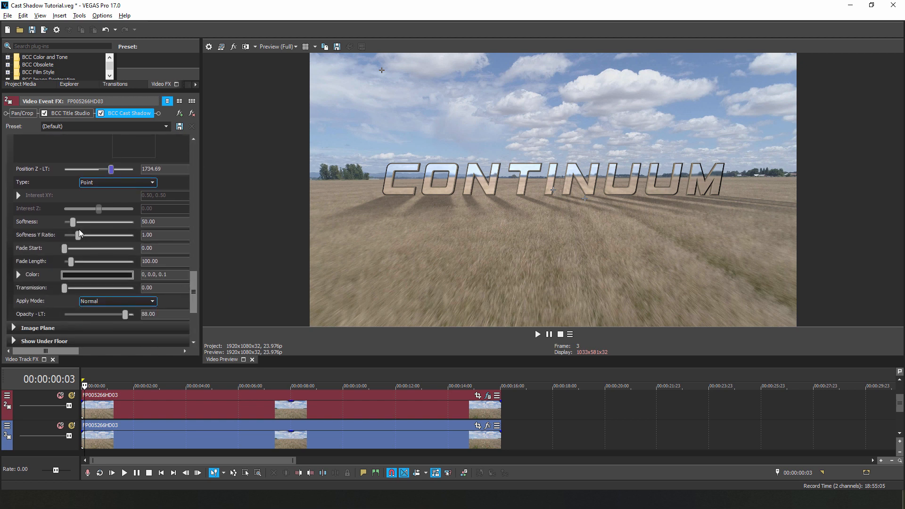
Soften the shadow edges to about 231 and adjust the vertical softness ratio.
{"action": "left_click_drag", "start_coordinate": [73, 222], "coordinate": [87, 222]}
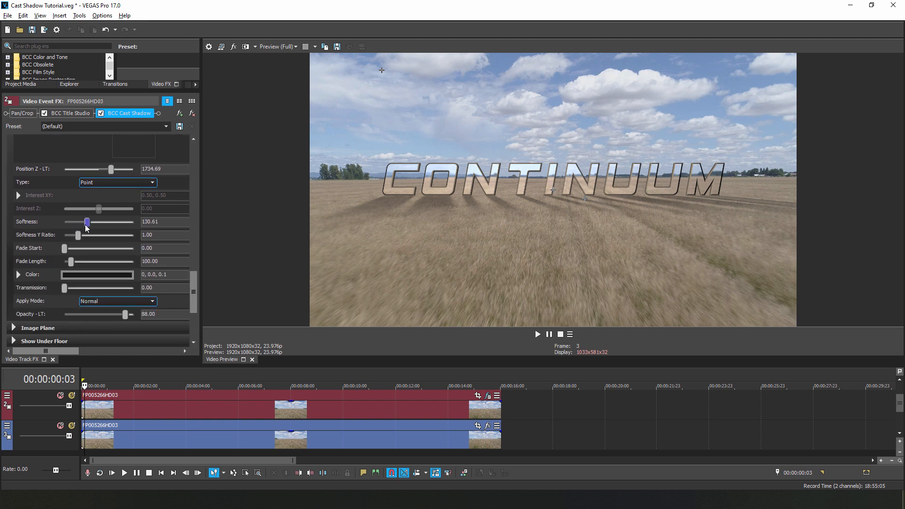
{"action": "left_click_drag", "start_coordinate": [87, 223], "coordinate": [131, 223]}
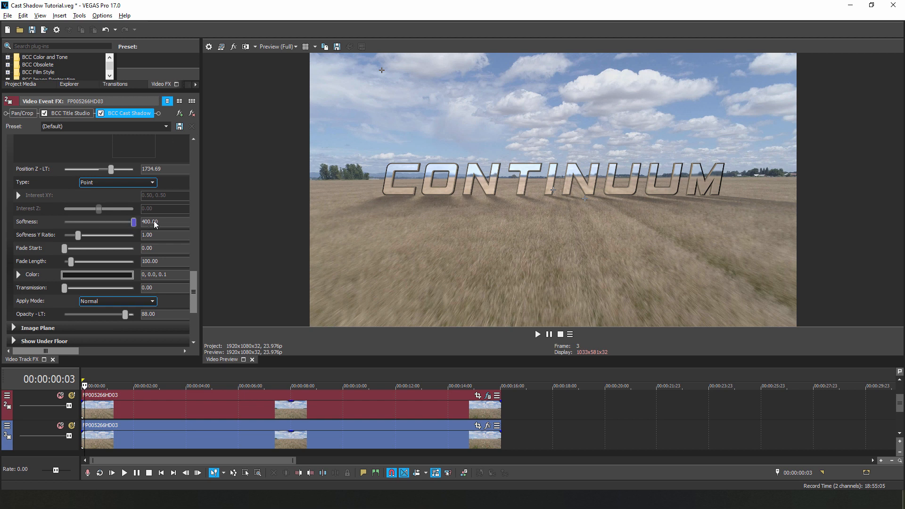
{"action": "left_click_drag", "start_coordinate": [121, 222], "coordinate": [105, 222]}
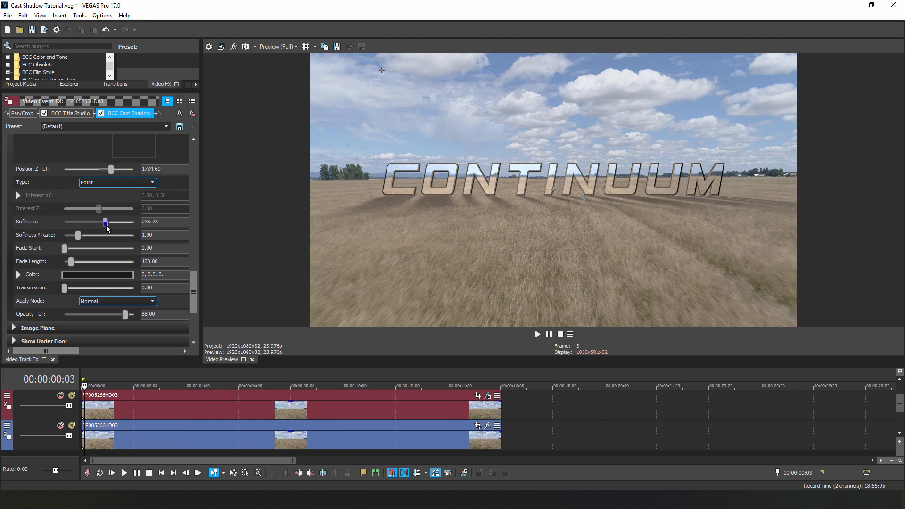
{"action": "left_click_drag", "start_coordinate": [105, 221], "coordinate": [80, 235]}
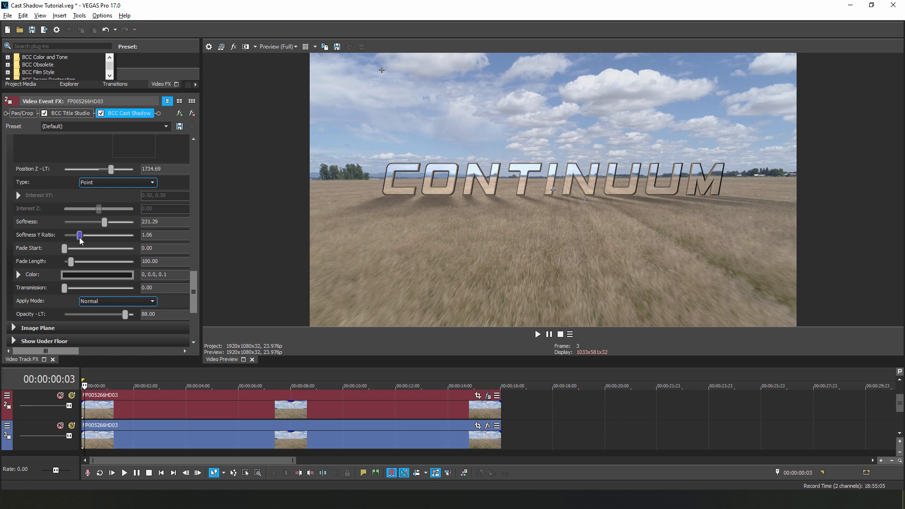
{"action": "left_click_drag", "start_coordinate": [80, 235], "coordinate": [65, 235]}
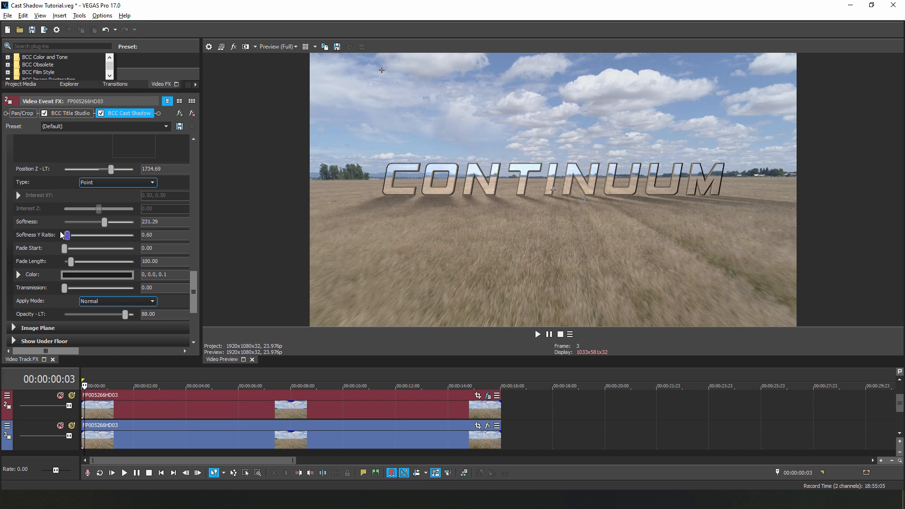
{"action": "left_click_drag", "start_coordinate": [65, 235], "coordinate": [98, 235]}
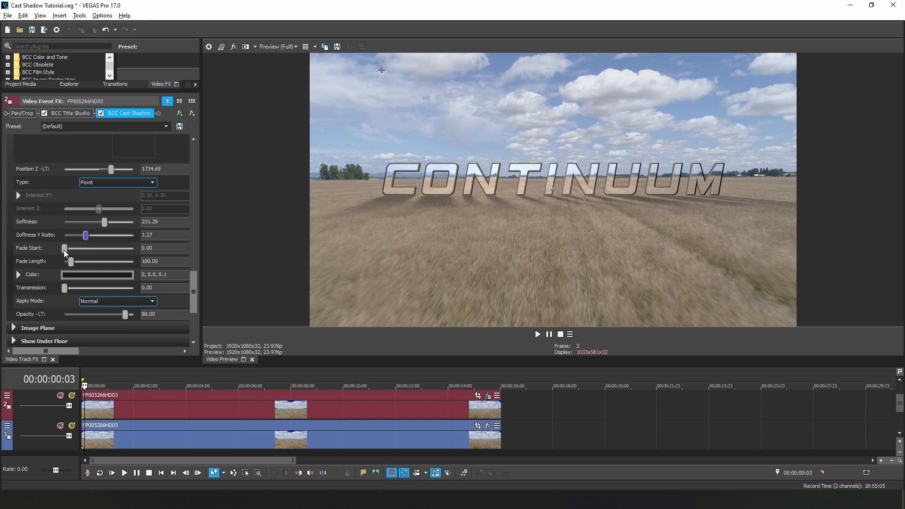
Set the shadow fade length to 129.25 and lower shadow opacity to about 62.
{"action": "left_click_drag", "start_coordinate": [64, 249], "coordinate": [96, 248]}
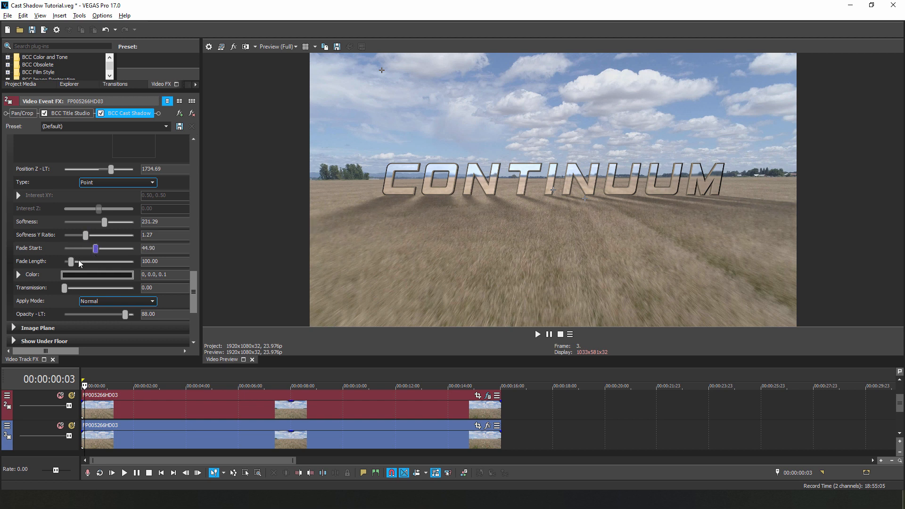
{"action": "left_click_drag", "start_coordinate": [72, 261], "coordinate": [88, 261]}
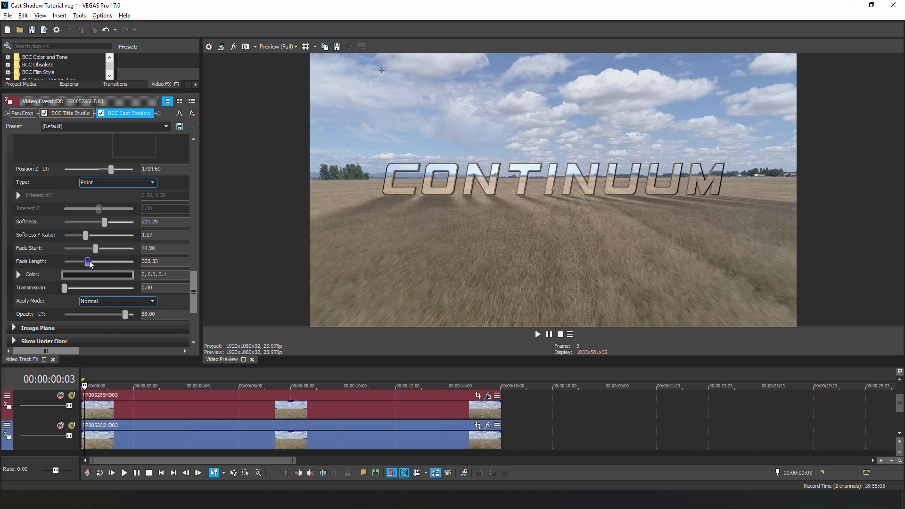
{"action": "left_click_drag", "start_coordinate": [88, 262], "coordinate": [77, 262]}
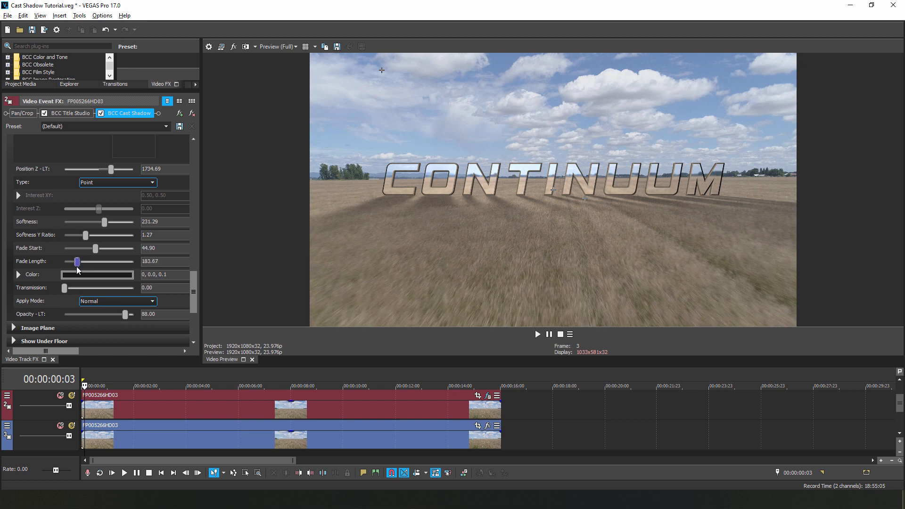
{"action": "left_click_drag", "start_coordinate": [78, 262], "coordinate": [69, 262]}
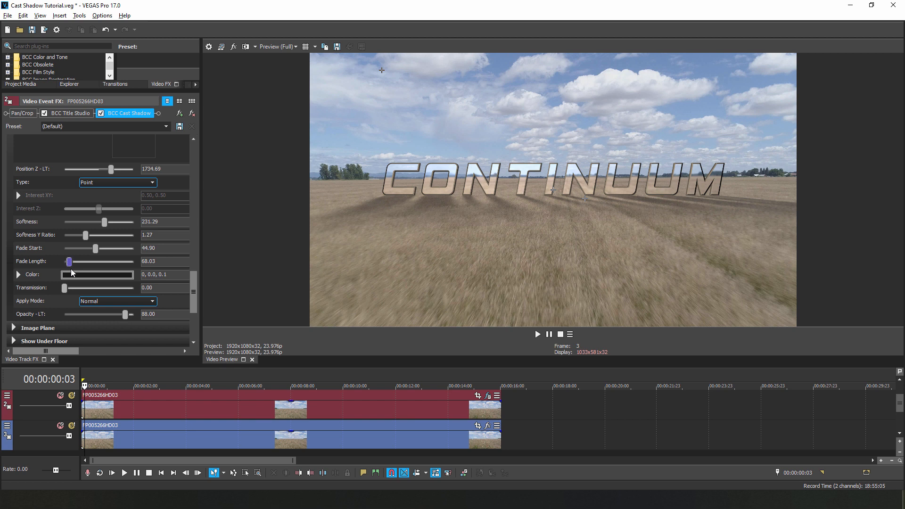
{"action": "left_click_drag", "start_coordinate": [70, 261], "coordinate": [64, 261]}
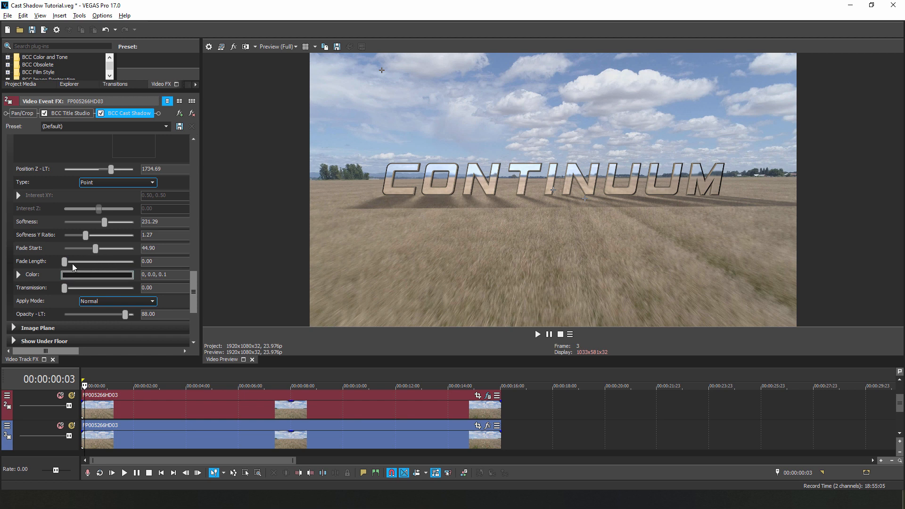
{"action": "left_click_drag", "start_coordinate": [64, 261], "coordinate": [73, 261]}
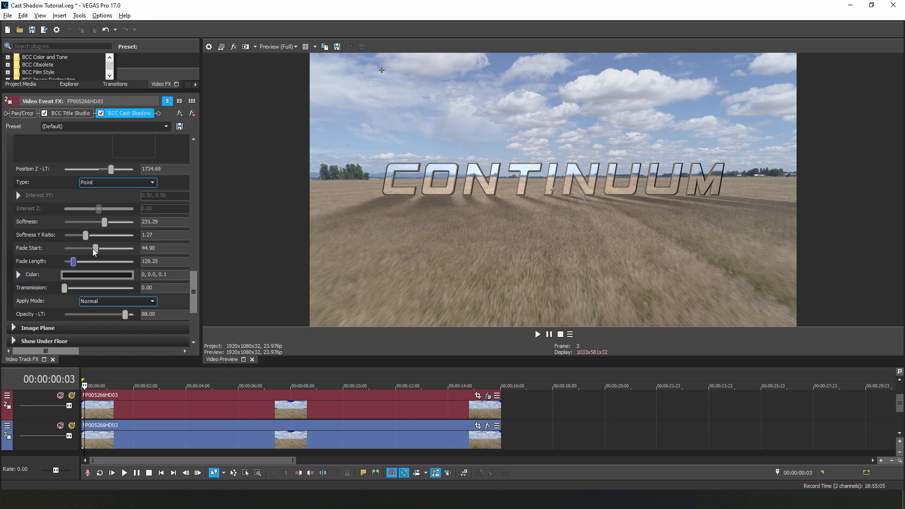
{"action": "left_click_drag", "start_coordinate": [95, 249], "coordinate": [98, 249]}
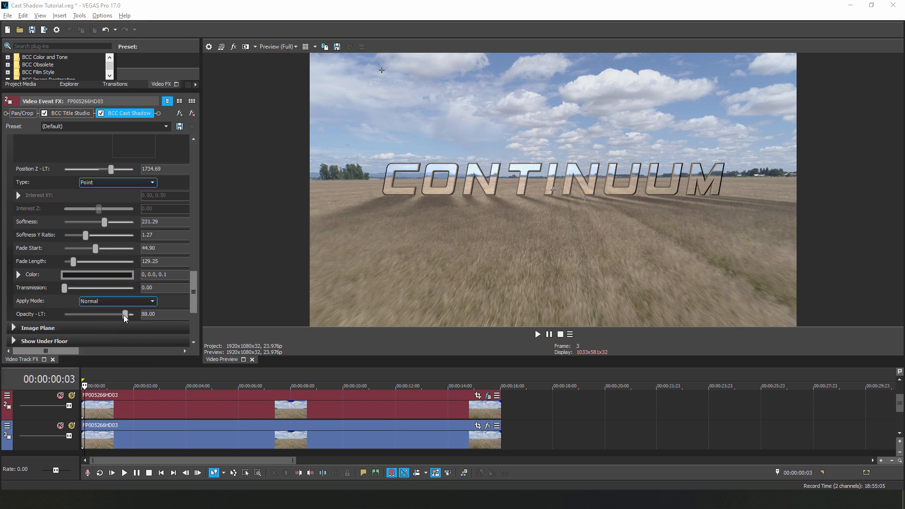
{"action": "left_click_drag", "start_coordinate": [124, 314], "coordinate": [106, 314]}
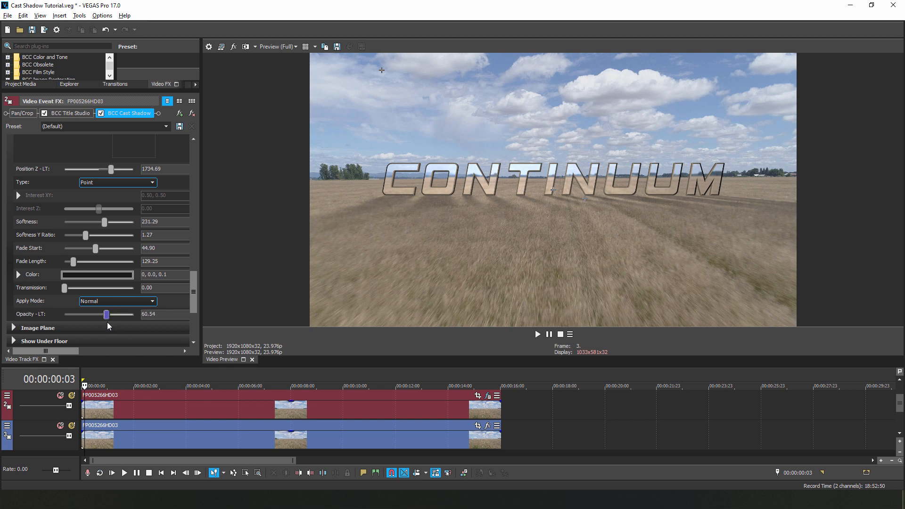
{"action": "left_click_drag", "start_coordinate": [106, 314], "coordinate": [107, 314]}
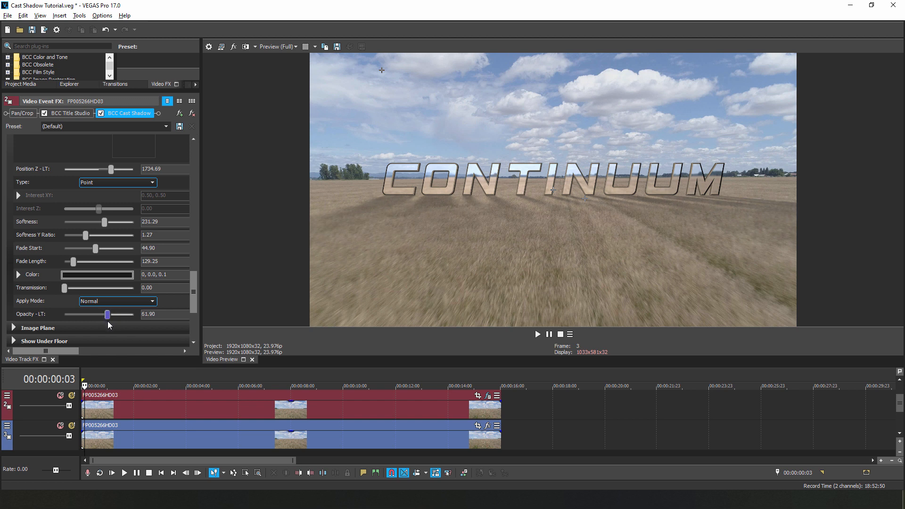
At 5:01, drag the Light Position XY point to a new spot to keyframe it.
{"action": "left_click", "coordinate": [124, 473]}
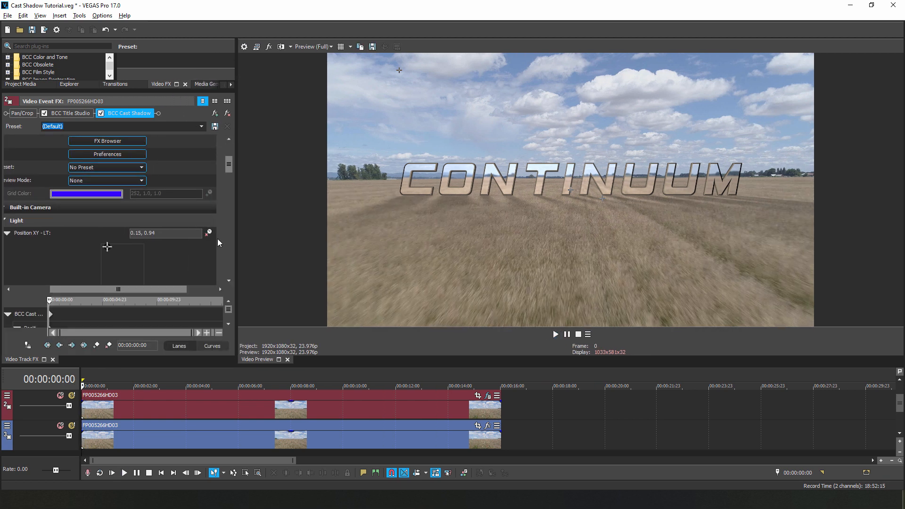
{"action": "left_click_drag", "start_coordinate": [107, 247], "coordinate": [102, 264]}
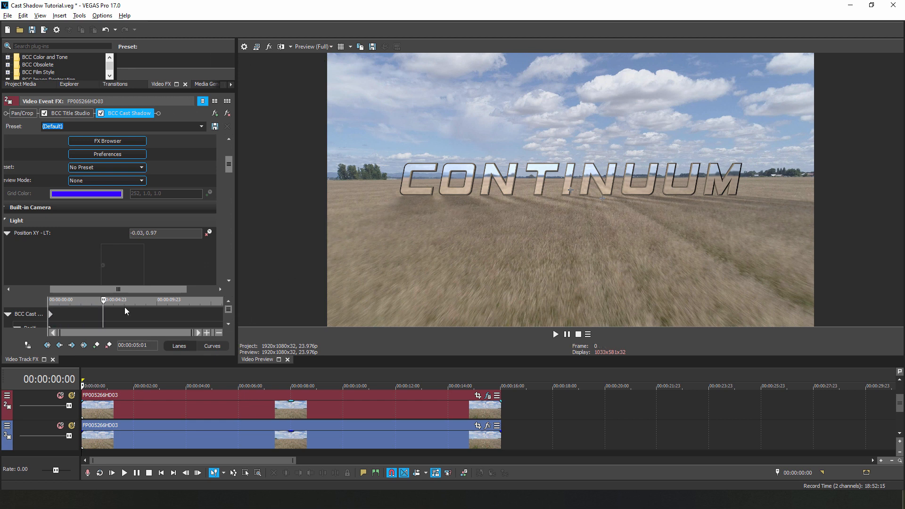
{"action": "left_click_drag", "start_coordinate": [102, 265], "coordinate": [113, 270]}
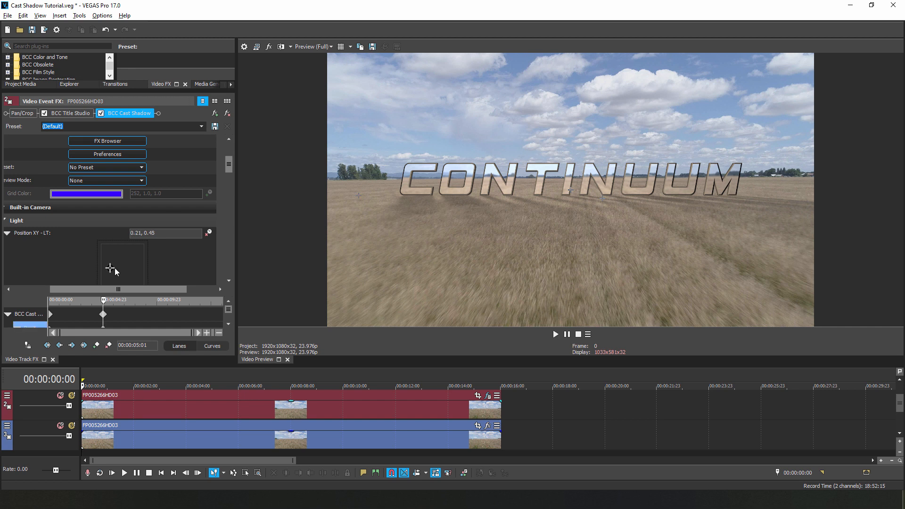
{"action": "left_click_drag", "start_coordinate": [114, 270], "coordinate": [144, 255]}
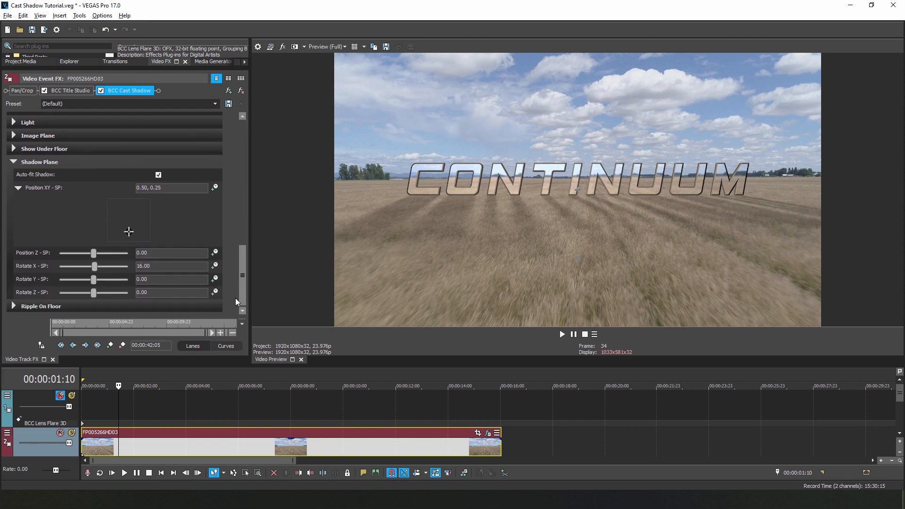
Turn Auto-fit off, drag the Shadow Plane position, re-enable Auto-fit, then collapse the group.
{"action": "left_click", "coordinate": [159, 175]}
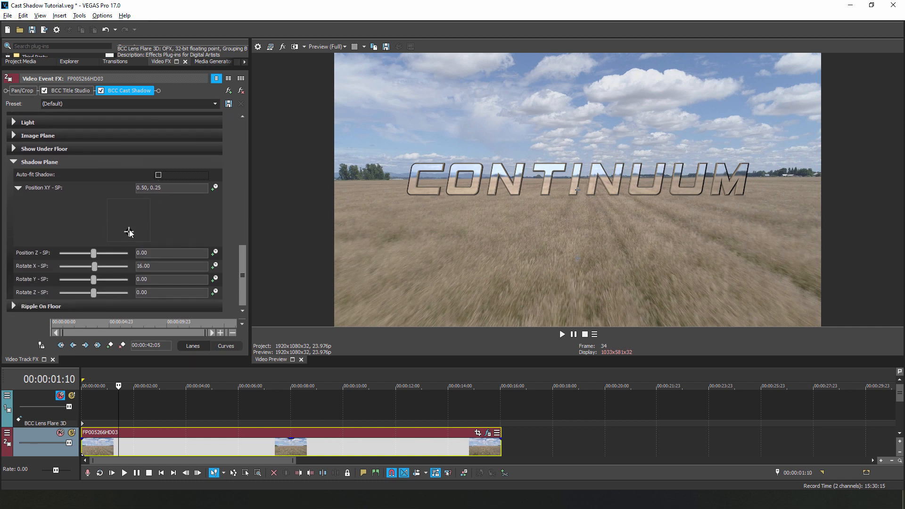
{"action": "left_click_drag", "start_coordinate": [130, 231], "coordinate": [136, 218]}
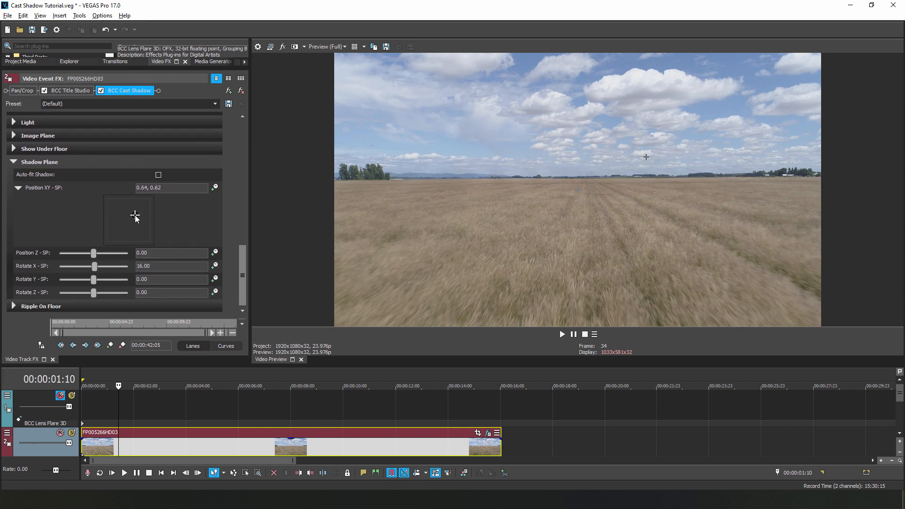
{"action": "left_click_drag", "start_coordinate": [135, 218], "coordinate": [132, 223]}
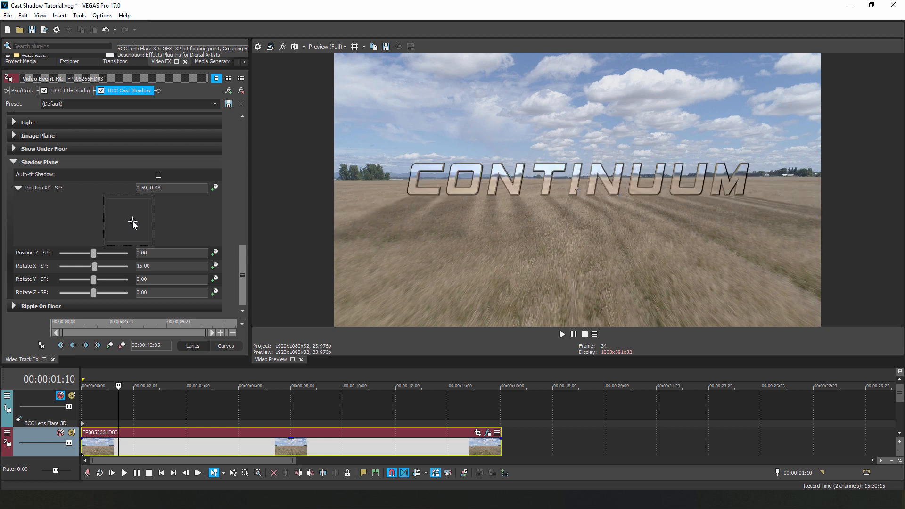
{"action": "left_click_drag", "start_coordinate": [134, 220], "coordinate": [129, 223]}
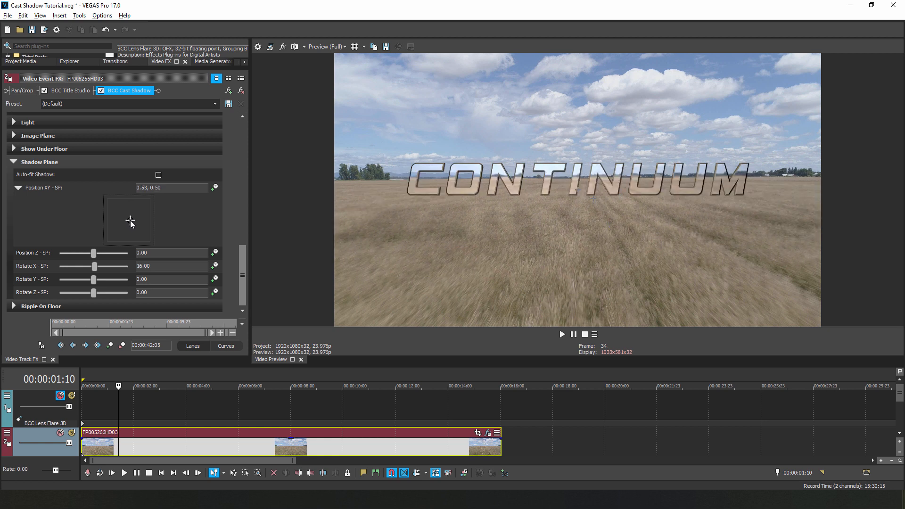
{"action": "left_click", "coordinate": [158, 175]}
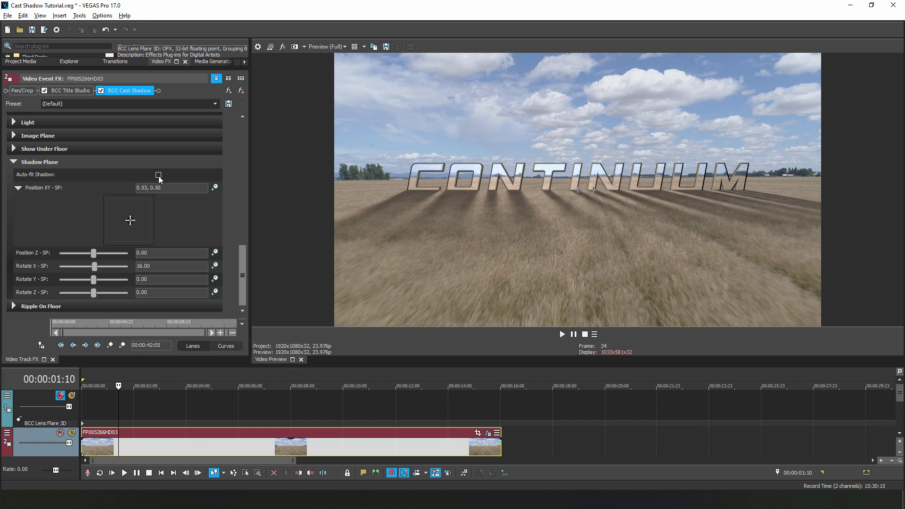
{"action": "left_click", "coordinate": [159, 175]}
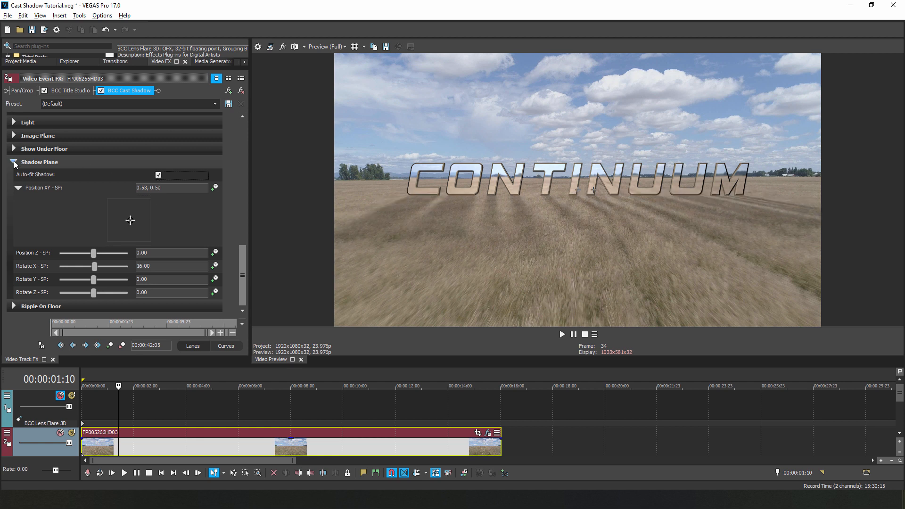
{"action": "left_click", "coordinate": [14, 163]}
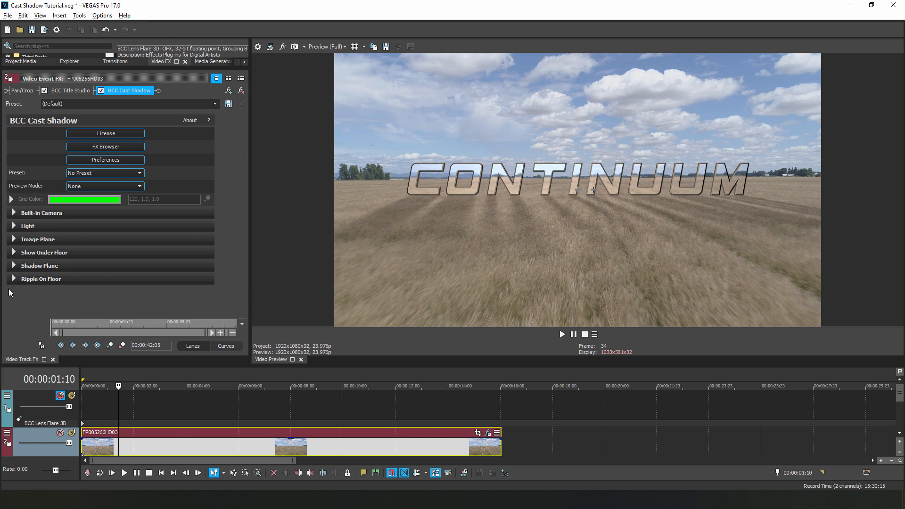
{"action": "mouse_move", "coordinate": [12, 281]}
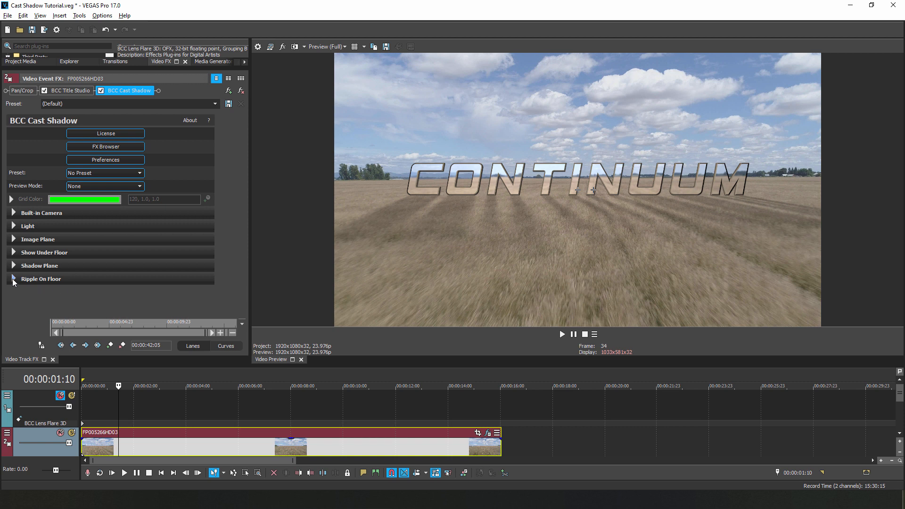
Set Ripple On Floor amount to 100, speed about 6.12, horizontal scale about 6.90.
{"action": "left_click", "coordinate": [14, 279]}
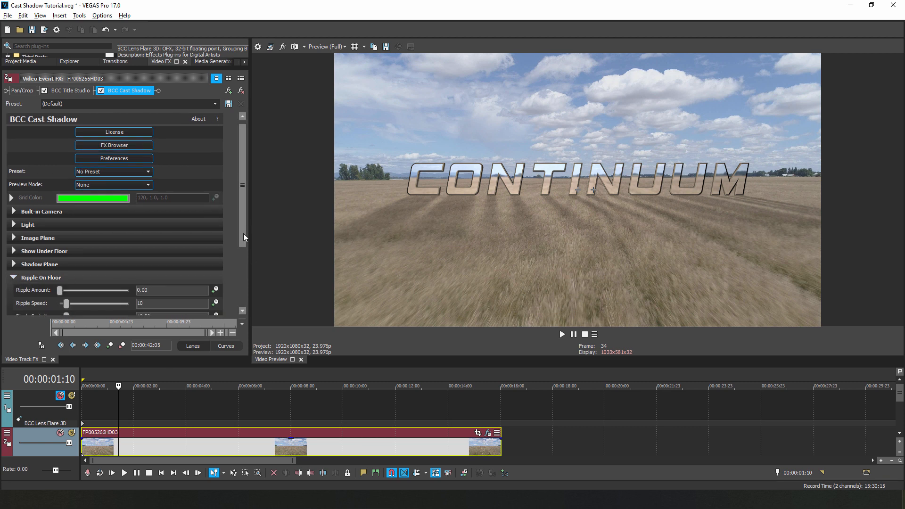
{"action": "left_click_drag", "start_coordinate": [60, 290], "coordinate": [62, 266]}
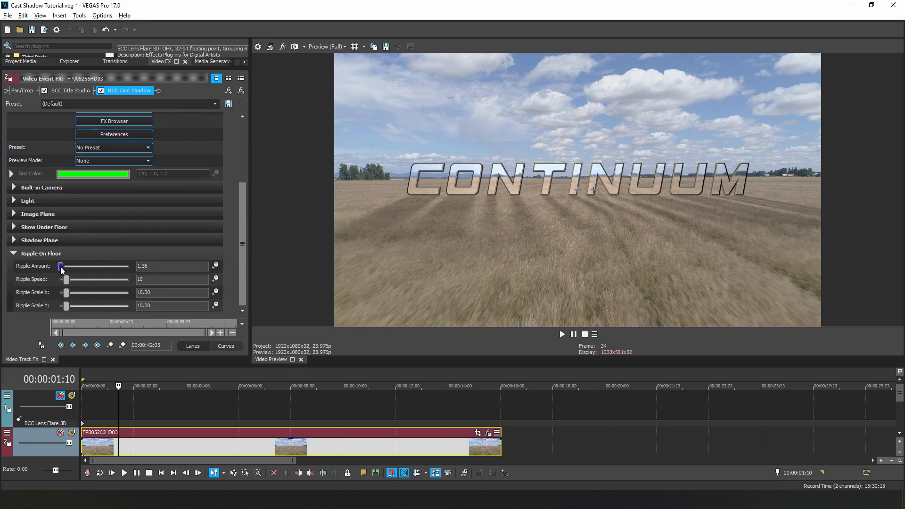
{"action": "left_click_drag", "start_coordinate": [62, 266], "coordinate": [126, 266]}
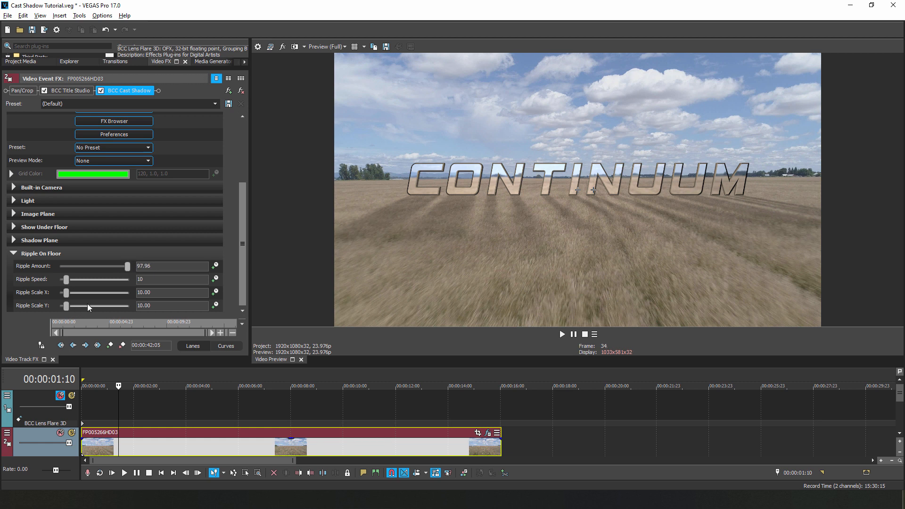
{"action": "left_click_drag", "start_coordinate": [110, 266], "coordinate": [129, 266]}
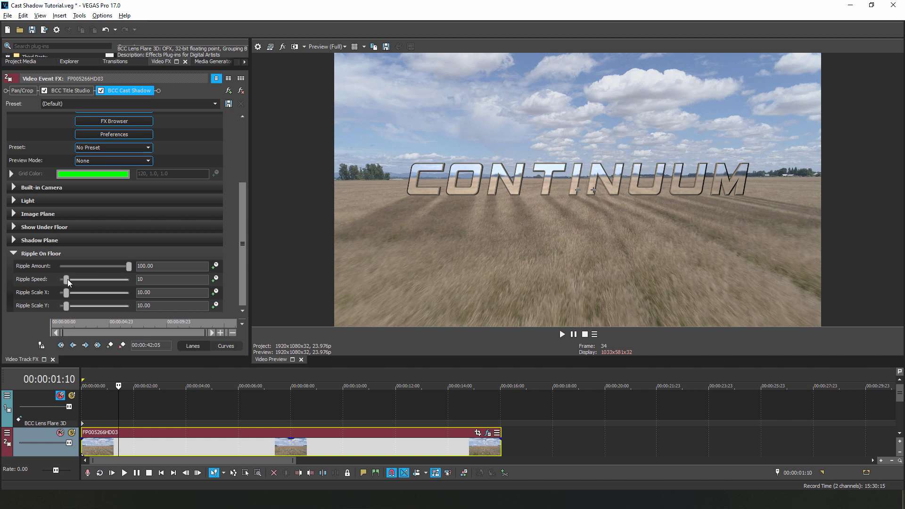
{"action": "left_click_drag", "start_coordinate": [68, 280], "coordinate": [63, 280]}
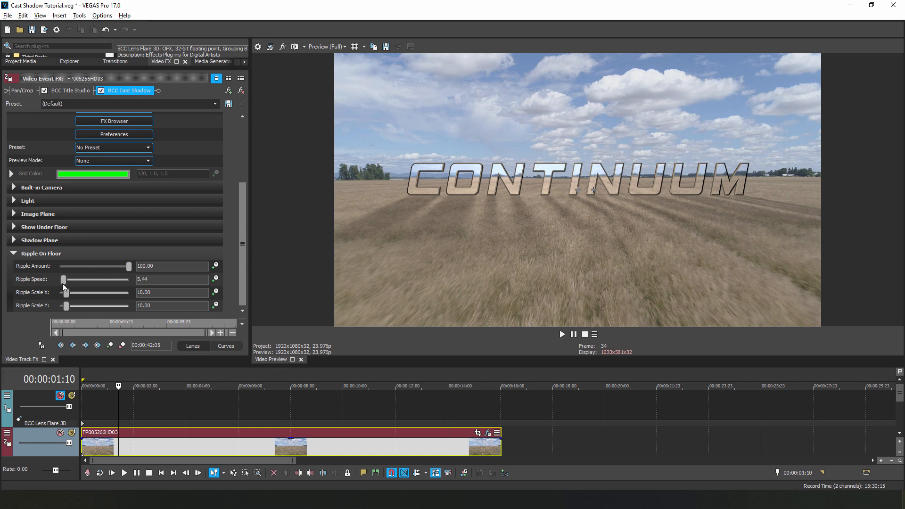
{"action": "left_click_drag", "start_coordinate": [65, 293], "coordinate": [73, 293]}
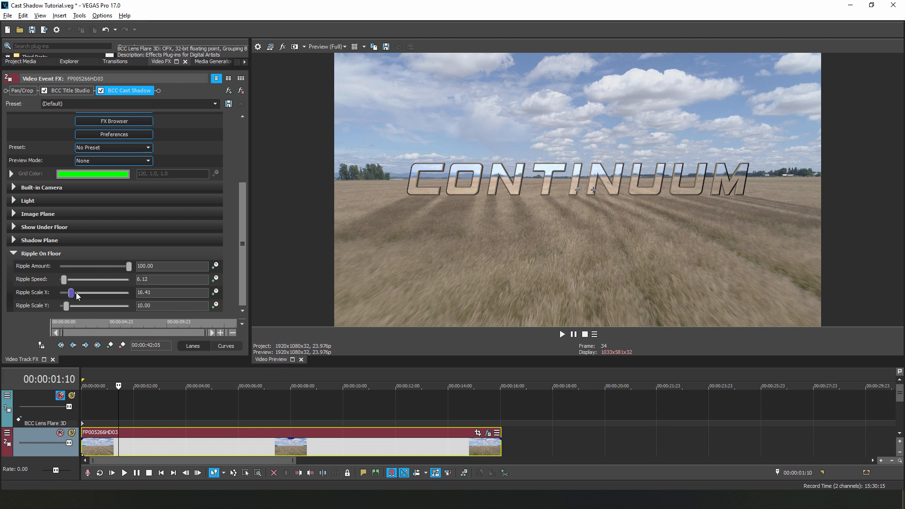
{"action": "left_click_drag", "start_coordinate": [70, 293], "coordinate": [74, 293]}
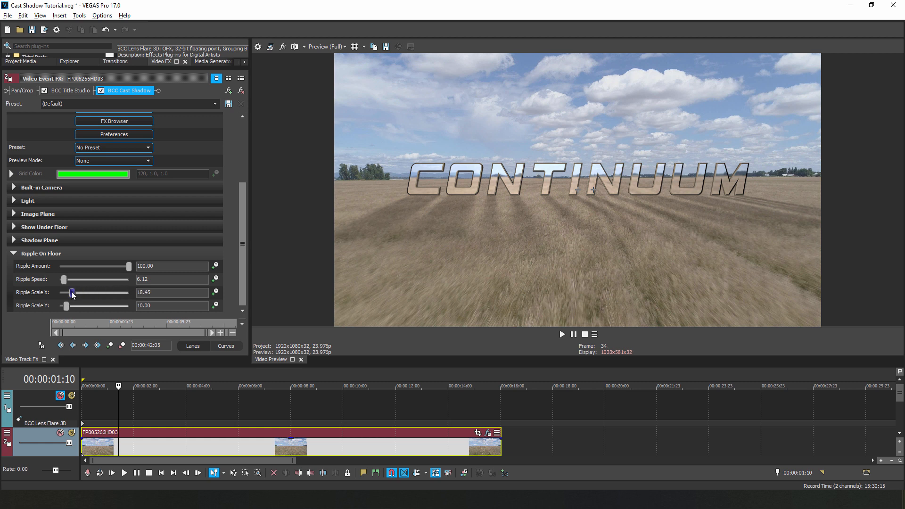
{"action": "left_click_drag", "start_coordinate": [72, 292], "coordinate": [65, 292]}
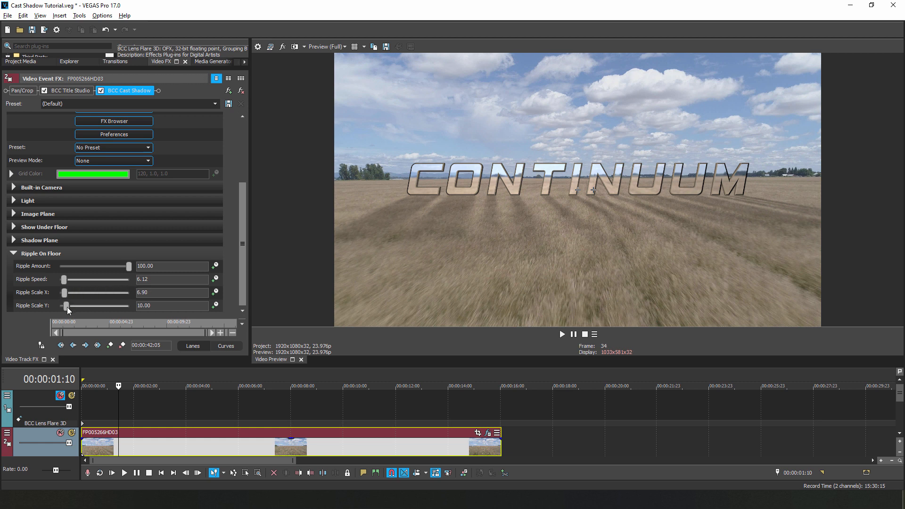
{"action": "left_click_drag", "start_coordinate": [66, 306], "coordinate": [62, 306]}
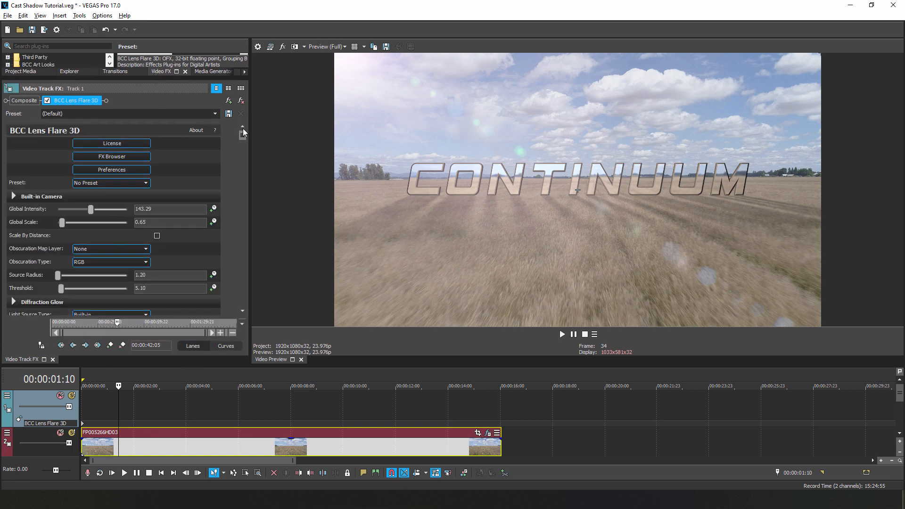
Drag Orbit Spin on the built-in Orbit camera to about 73.
{"action": "scroll", "scroll_direction": "down", "scroll_amount": 3}
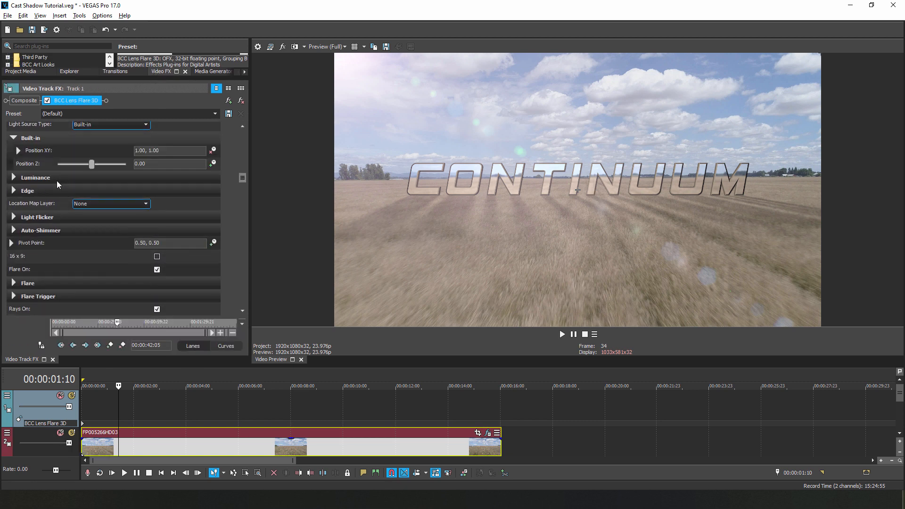
{"action": "left_click", "coordinate": [18, 151]}
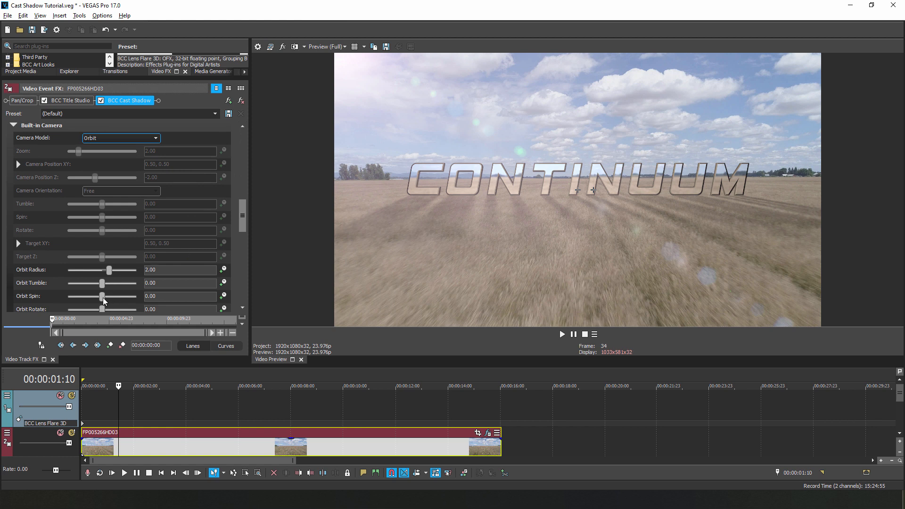
{"action": "left_click_drag", "start_coordinate": [103, 296], "coordinate": [107, 296]}
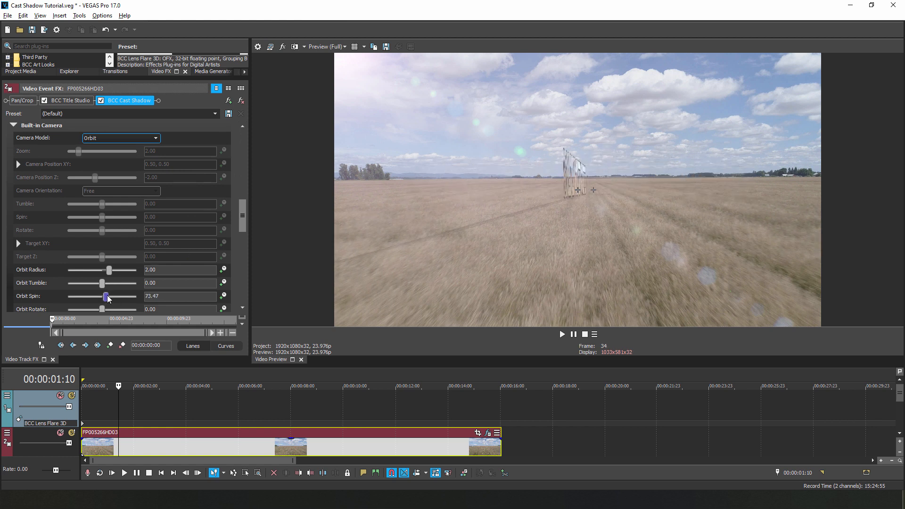